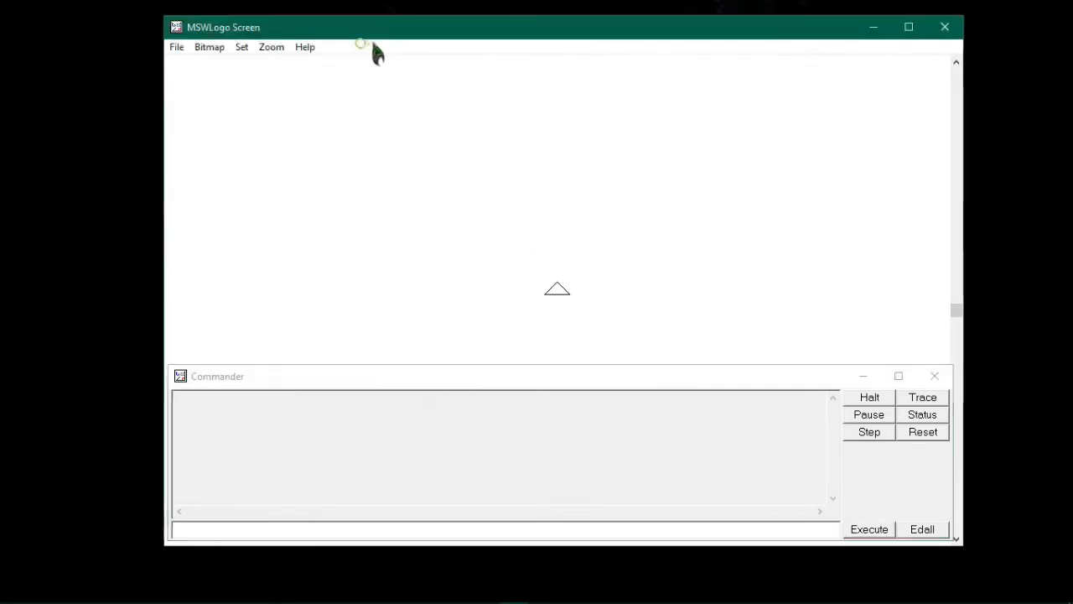
{"action": "mouse_move", "coordinate": [323, 385]}
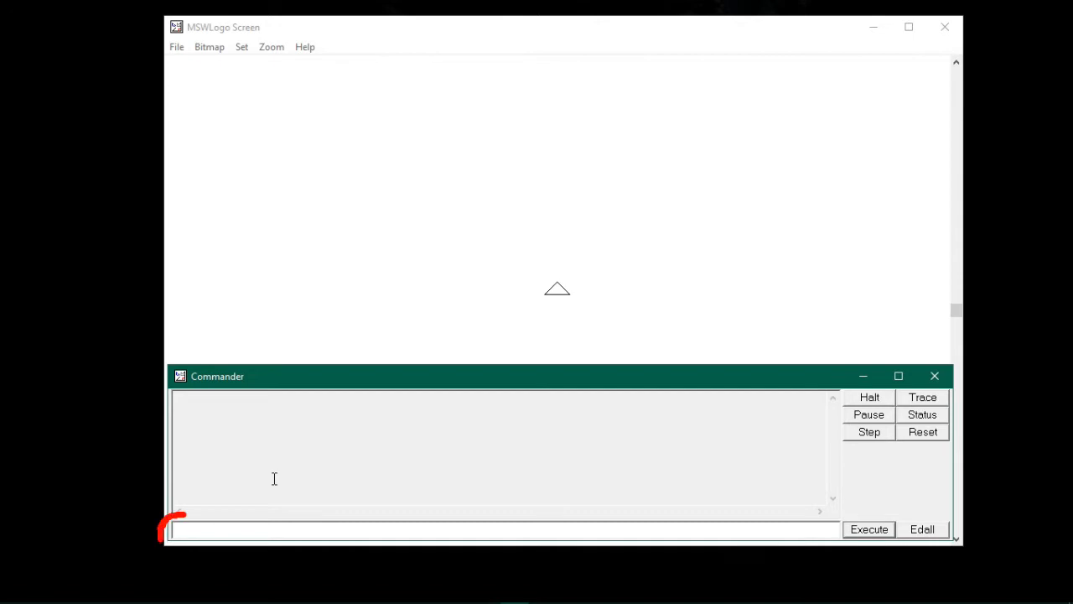
Step: Focus the Commander input box at the bottom of MSWLogo
{"action": "left_click", "coordinate": [869, 529]}
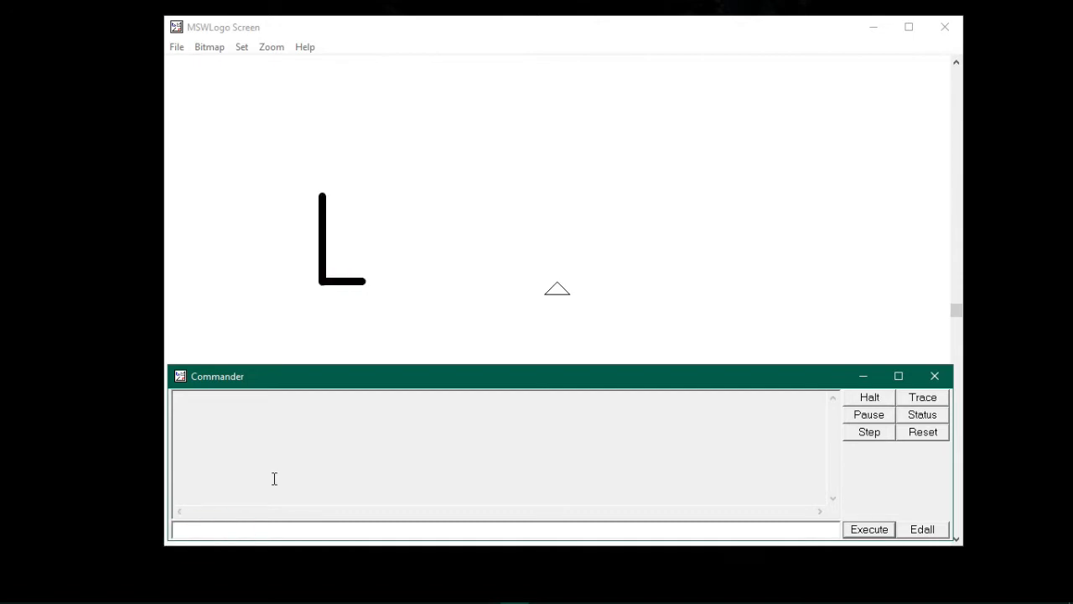
{"action": "left_click", "coordinate": [868, 529]}
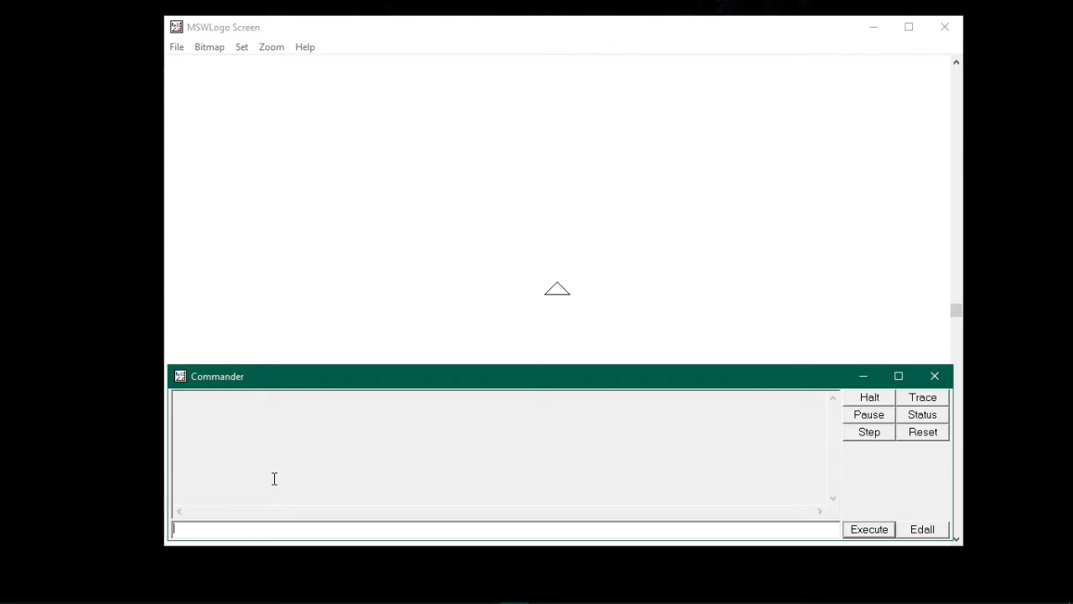
Step: Enter FD 100 RT 90 four times in a row on the command line
{"action": "type", "text": "FD"}
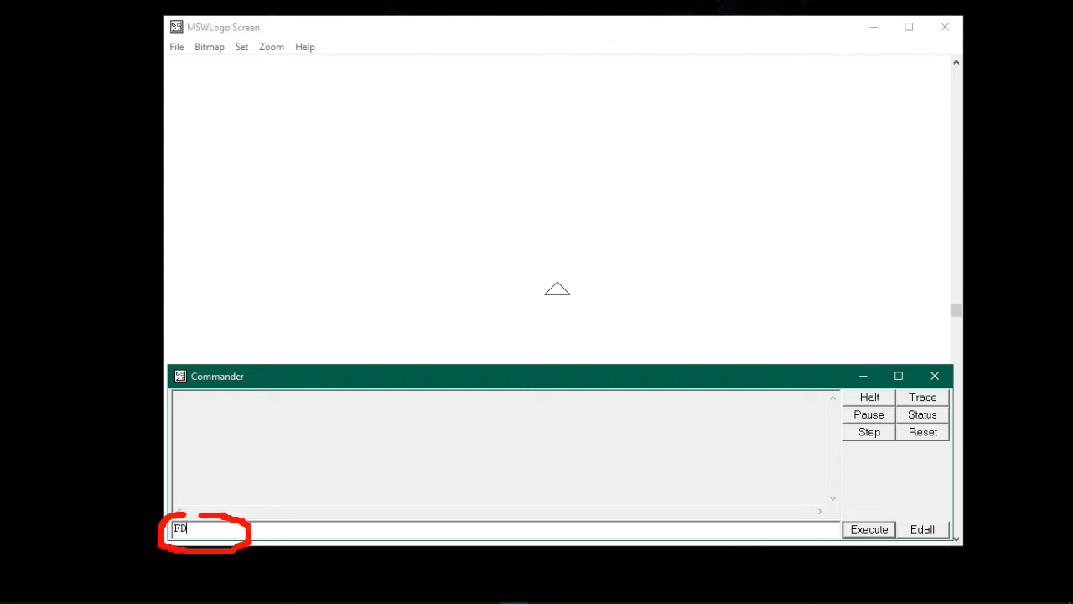
{"action": "type", "text": "100"}
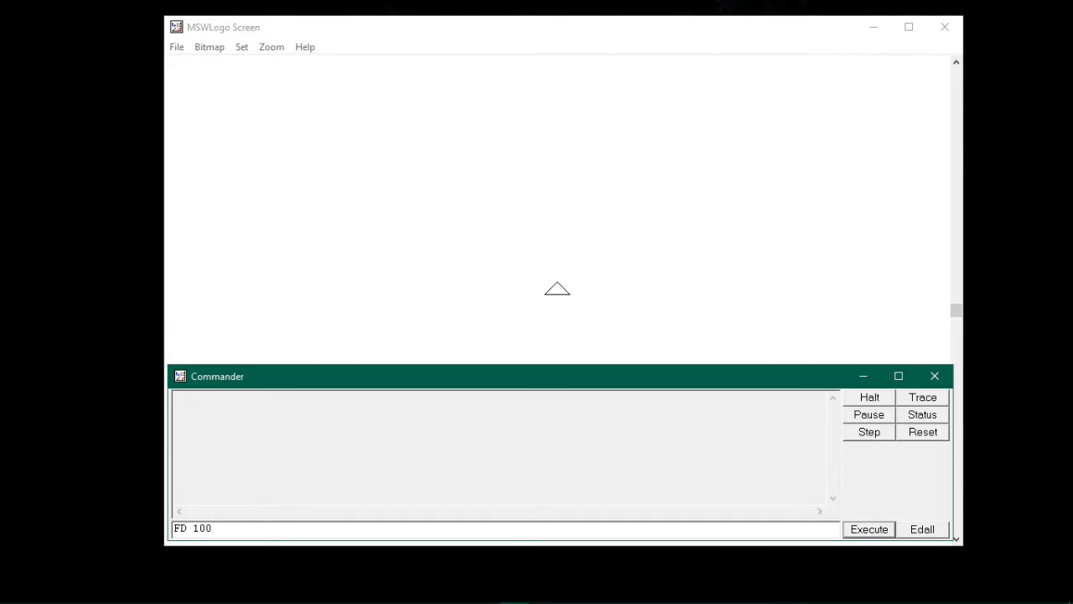
{"action": "type", "text": "RT 90"}
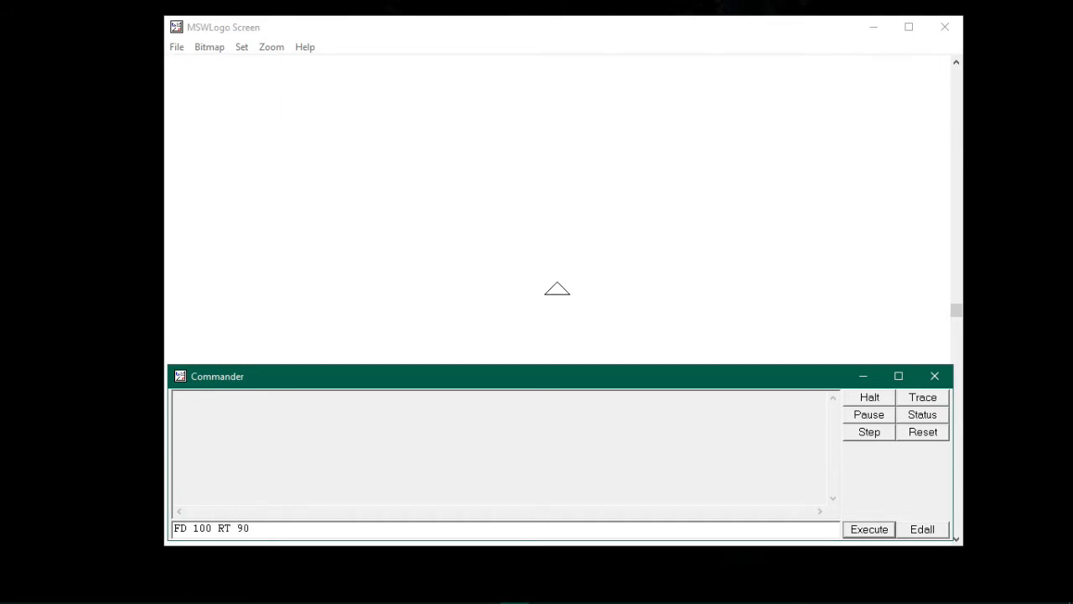
{"action": "type", "text": "FD"}
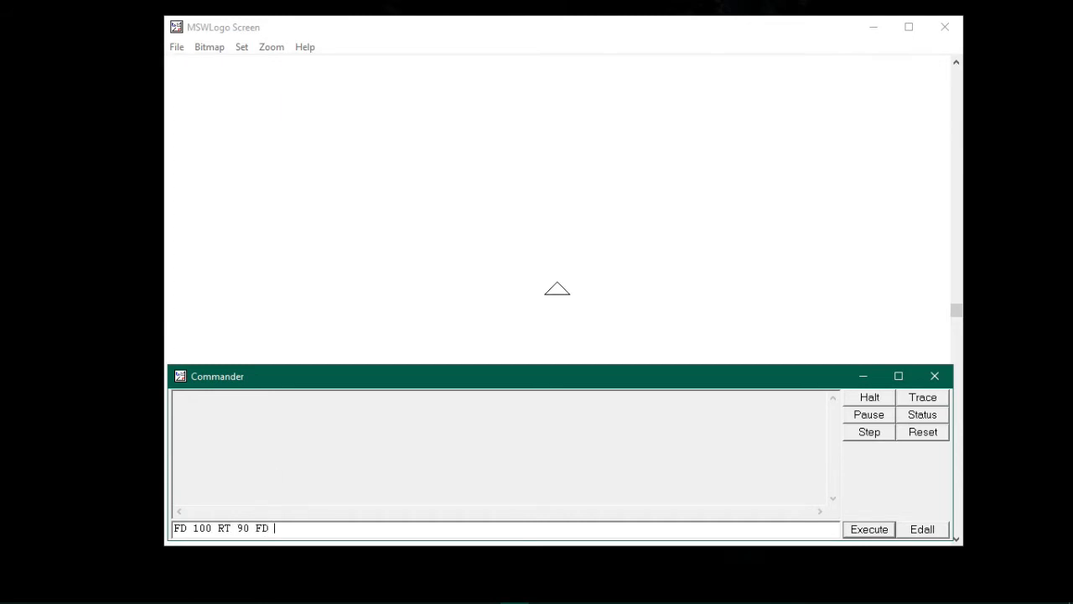
{"action": "type", "text": "100"}
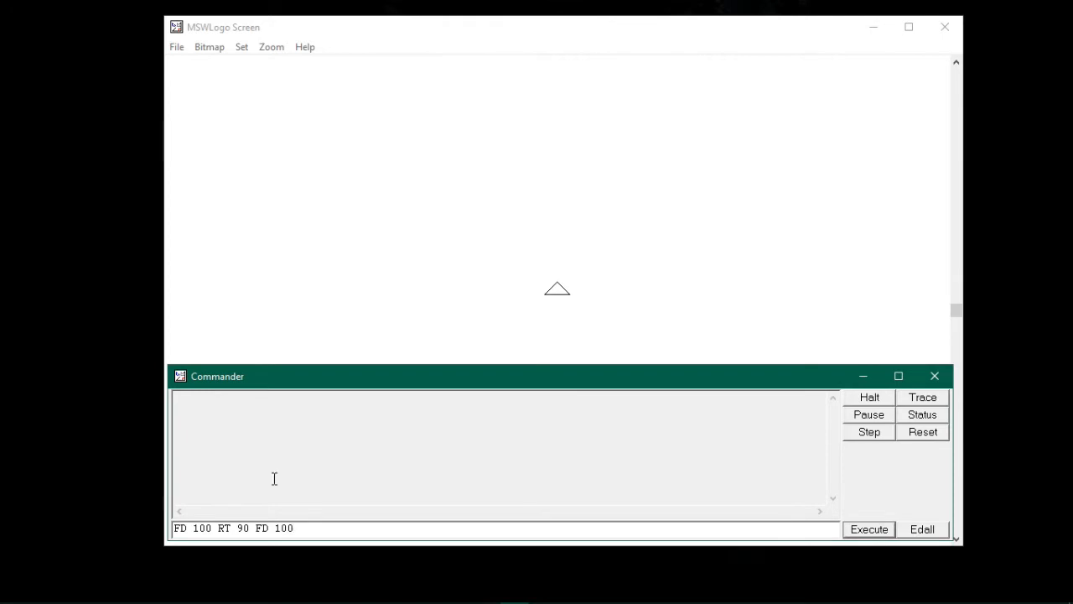
{"action": "type", "text": "RT 90"}
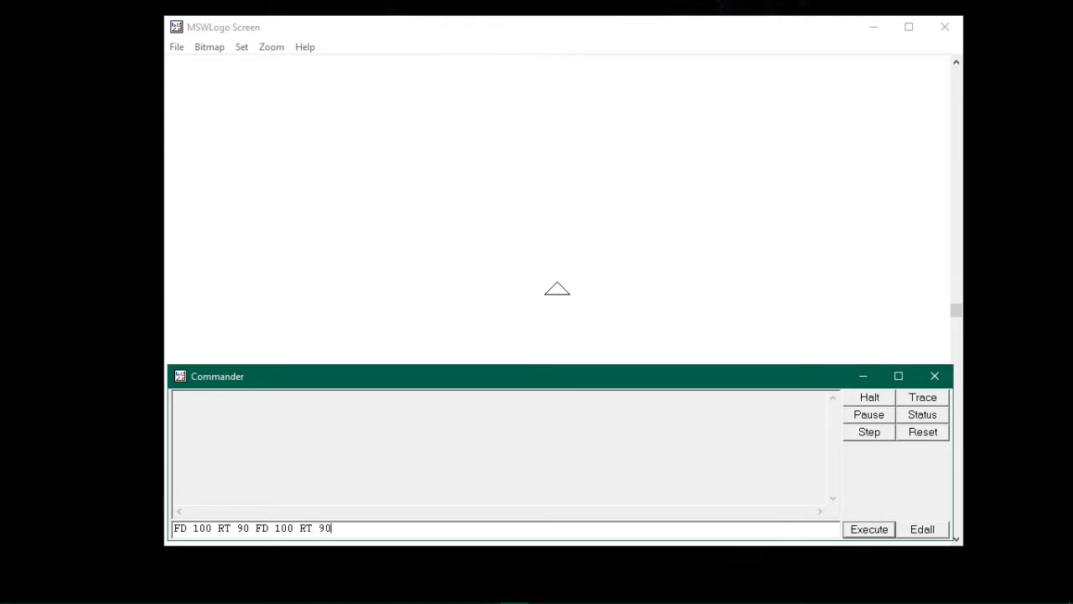
{"action": "type", "text": "FD 1"}
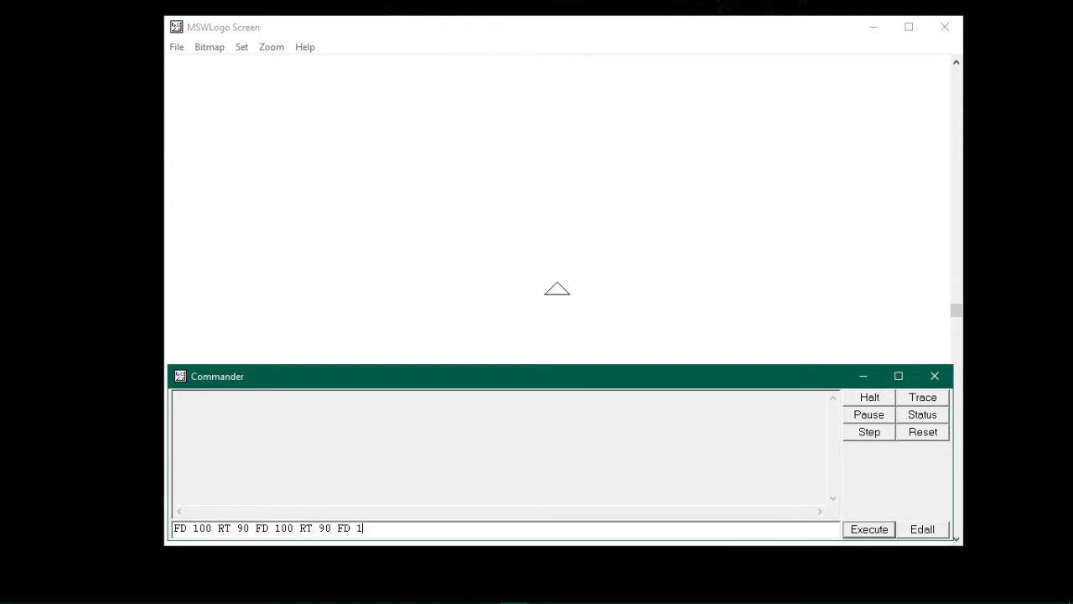
{"action": "type", "text": "00 R"}
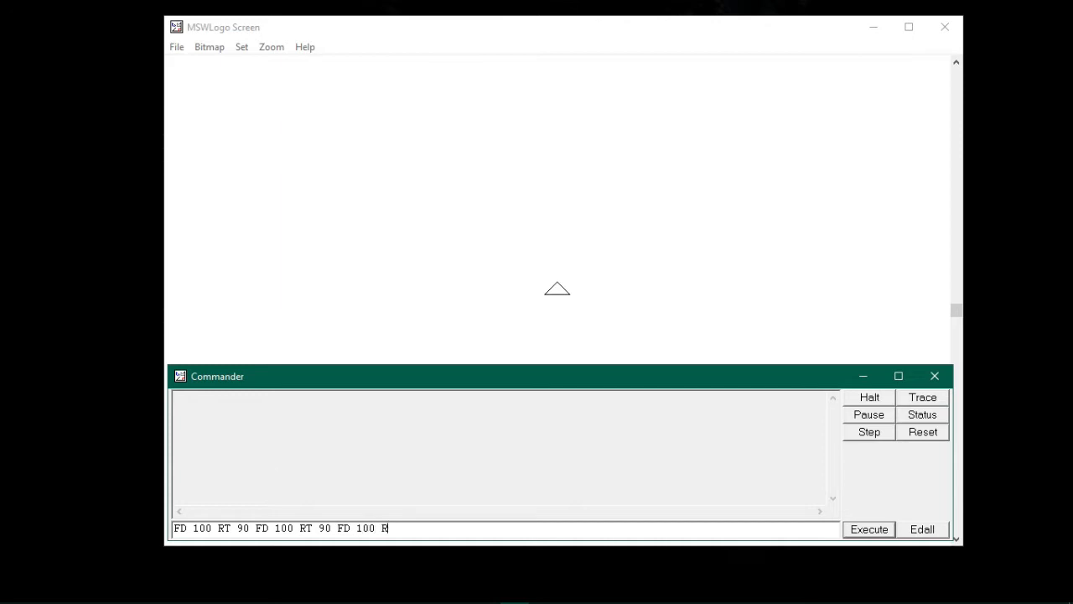
{"action": "type", "text": "T 90"}
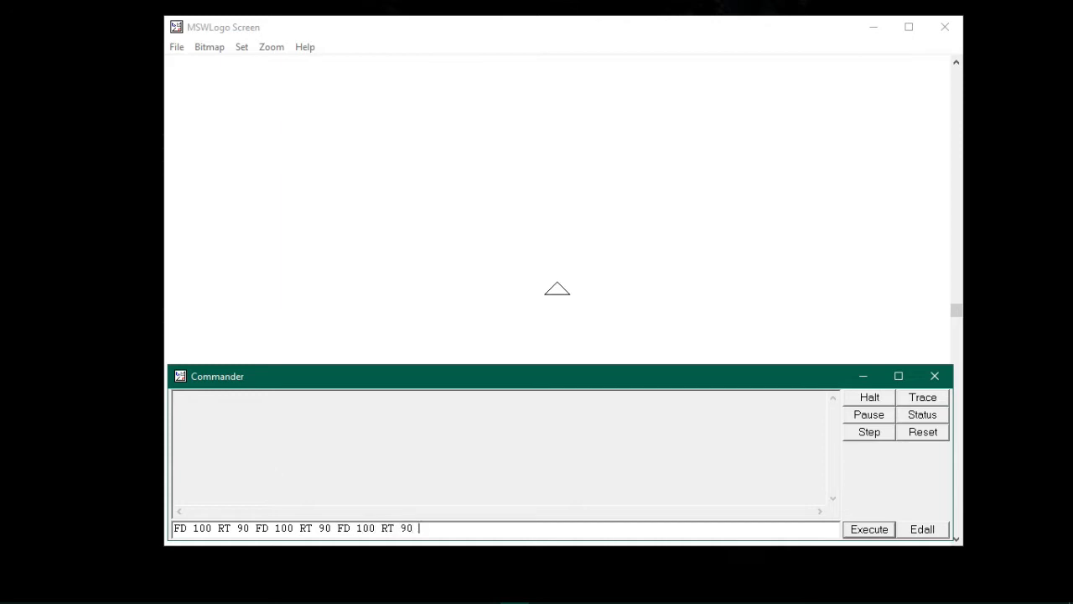
{"action": "type", "text": "FD 100"}
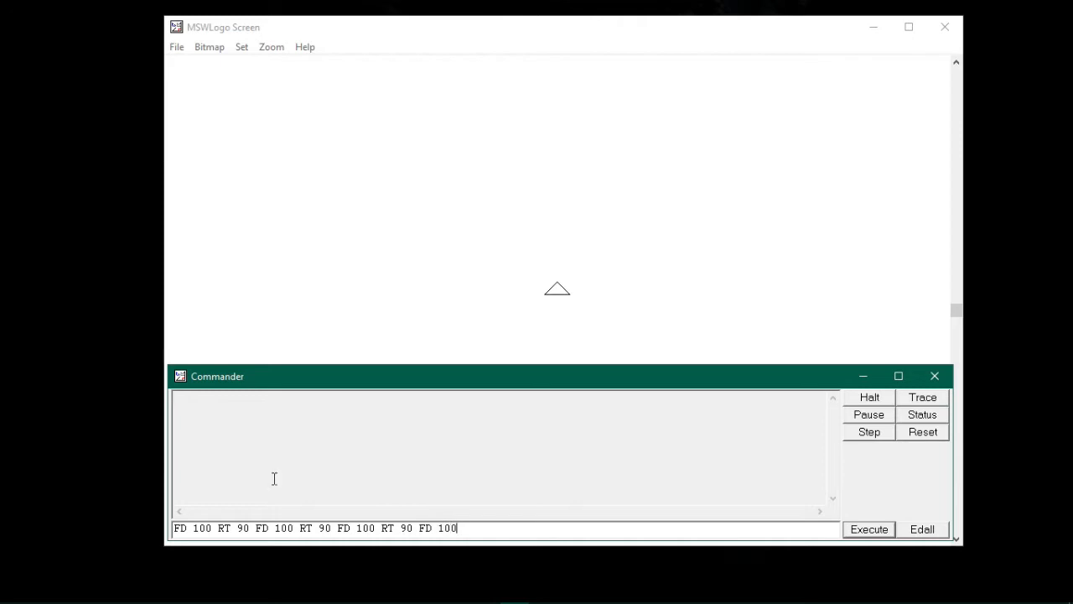
{"action": "type", "text": "RT"}
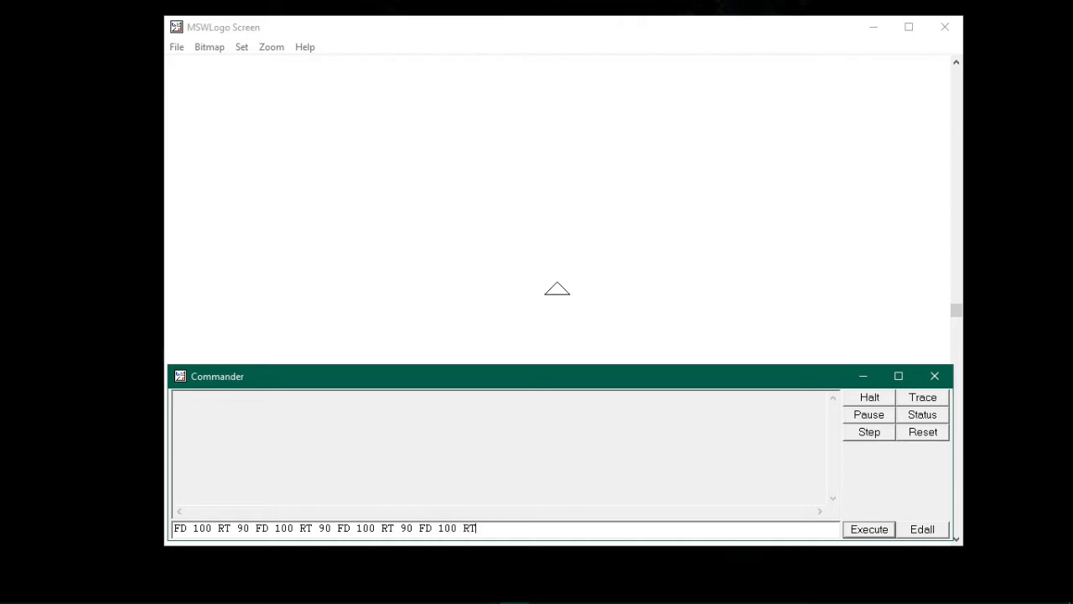
{"action": "type", "text": "90"}
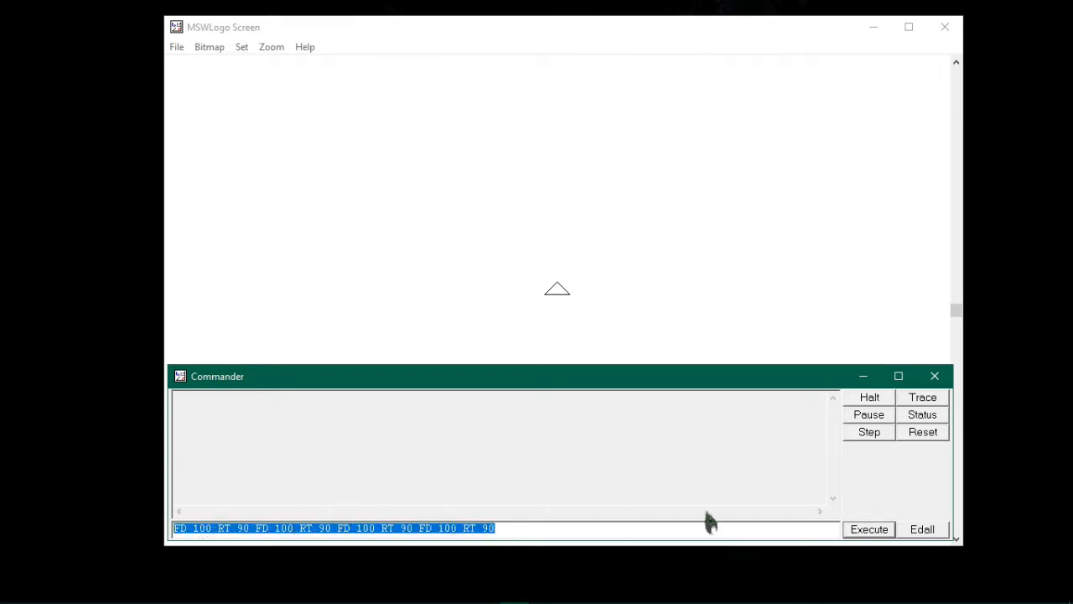
Step: Execute the FD 100 RT 90 line to draw a 100-unit square
{"action": "left_click", "coordinate": [868, 529]}
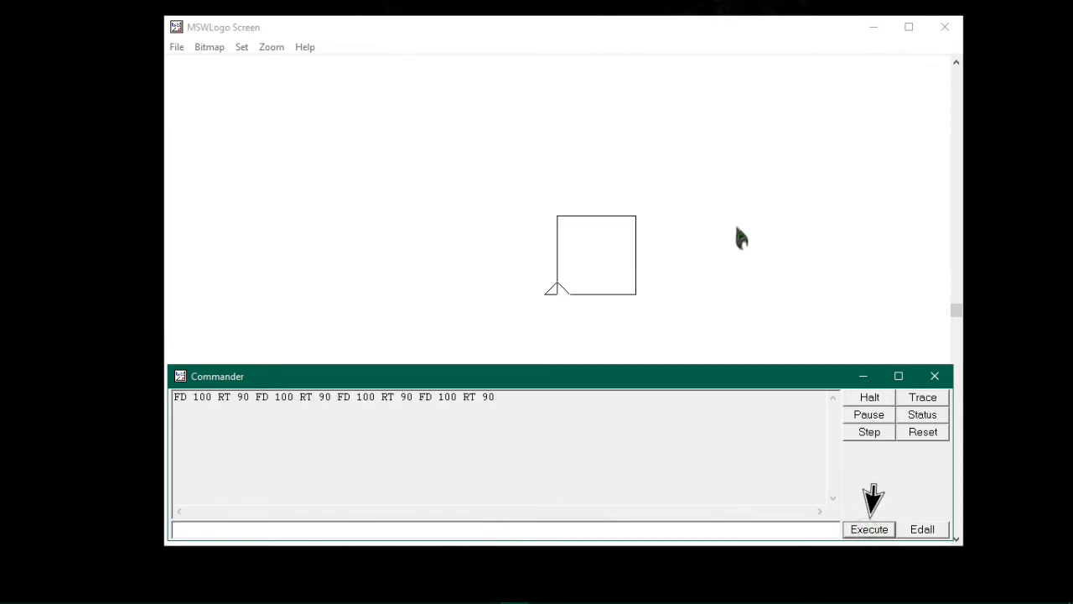
{"action": "mouse_move", "coordinate": [649, 229]}
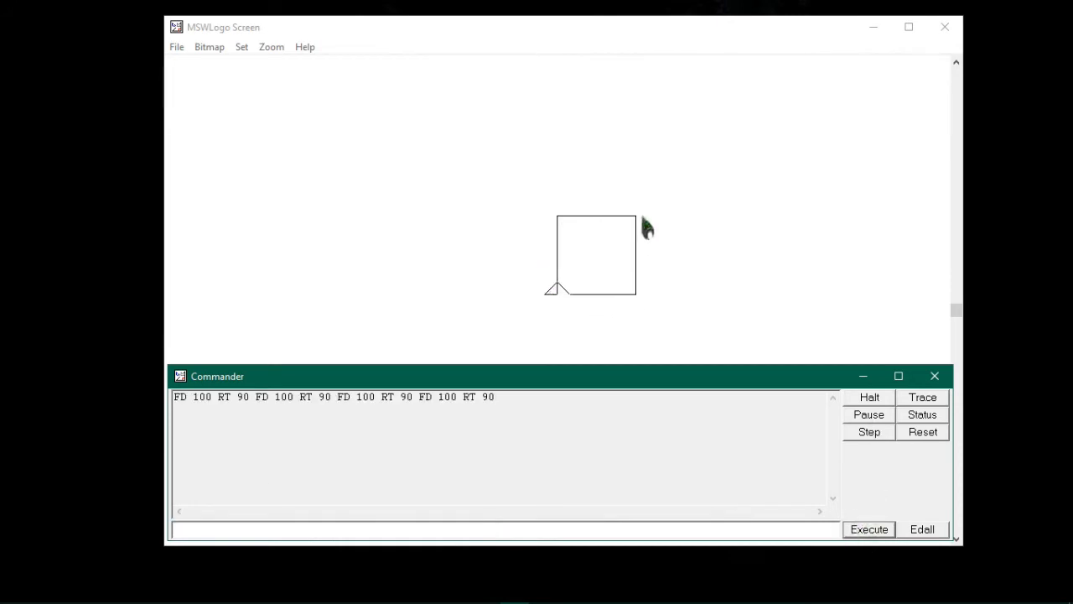
{"action": "mouse_move", "coordinate": [660, 284]}
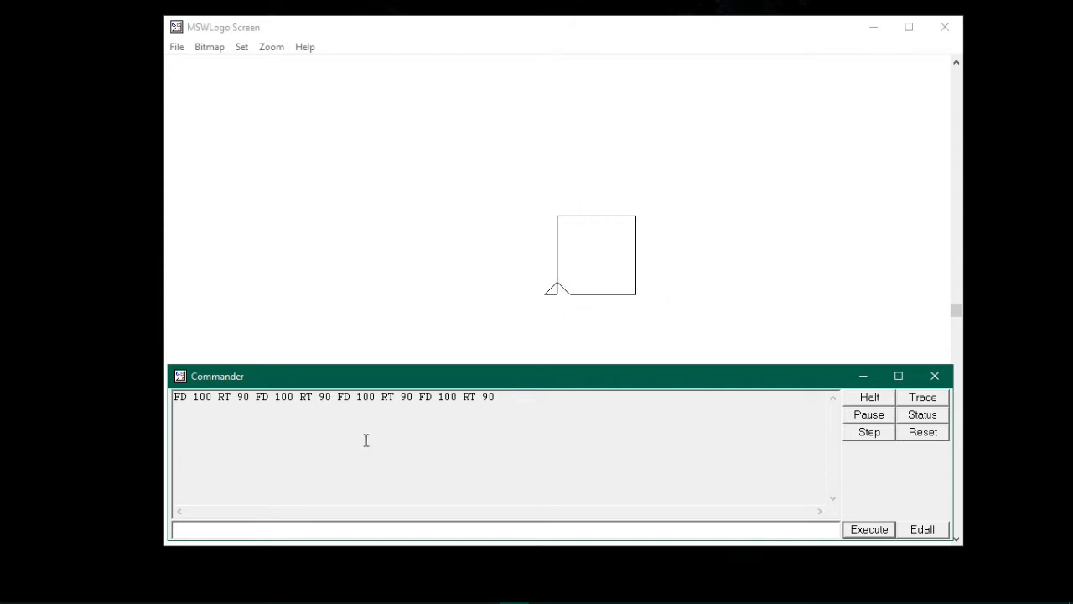
{"action": "mouse_move", "coordinate": [394, 420]}
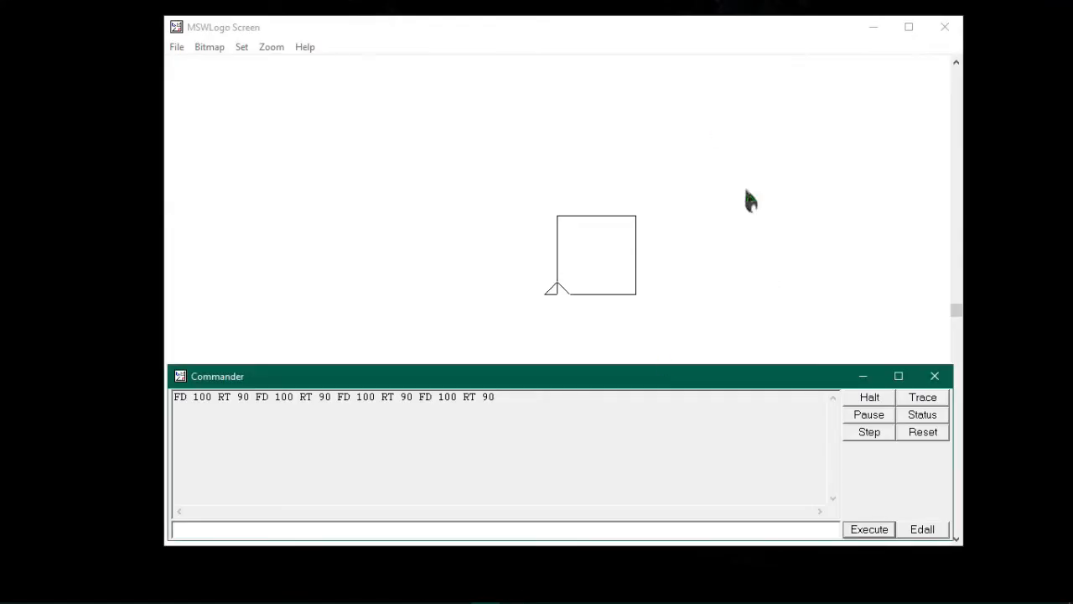
{"action": "mouse_move", "coordinate": [461, 237]}
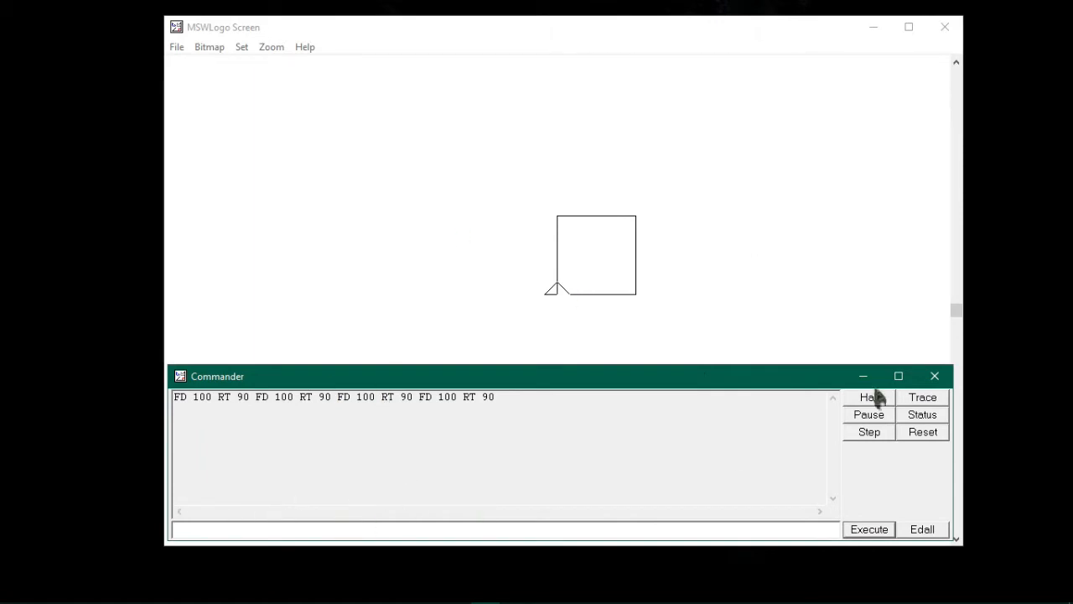
Step: Run CLEAN to erase the square while leaving the turtle in place
{"action": "type", "text": "q"}
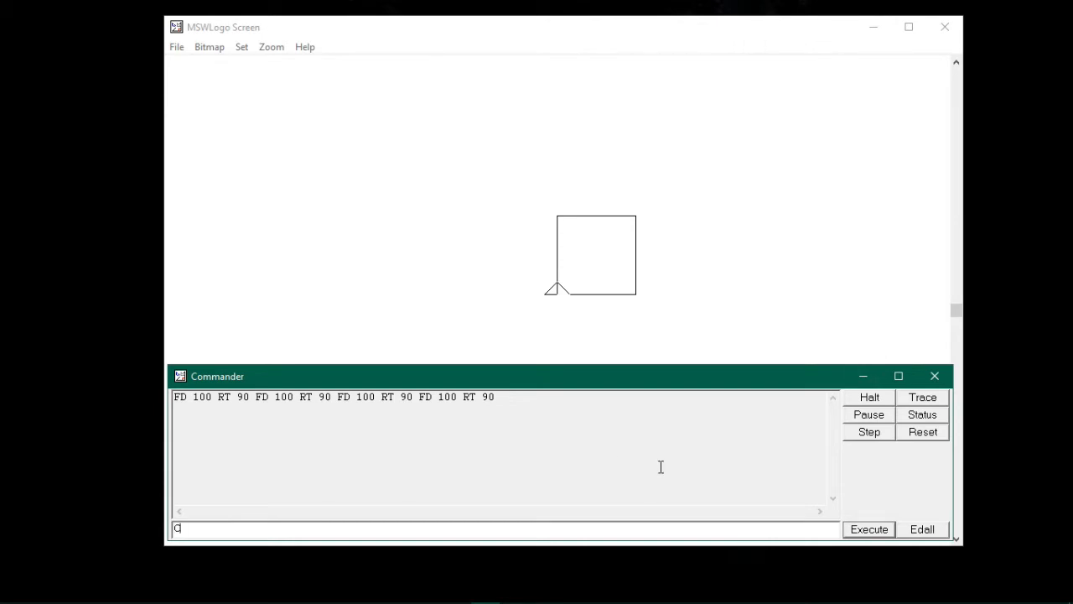
{"action": "type", "text": "LEA"}
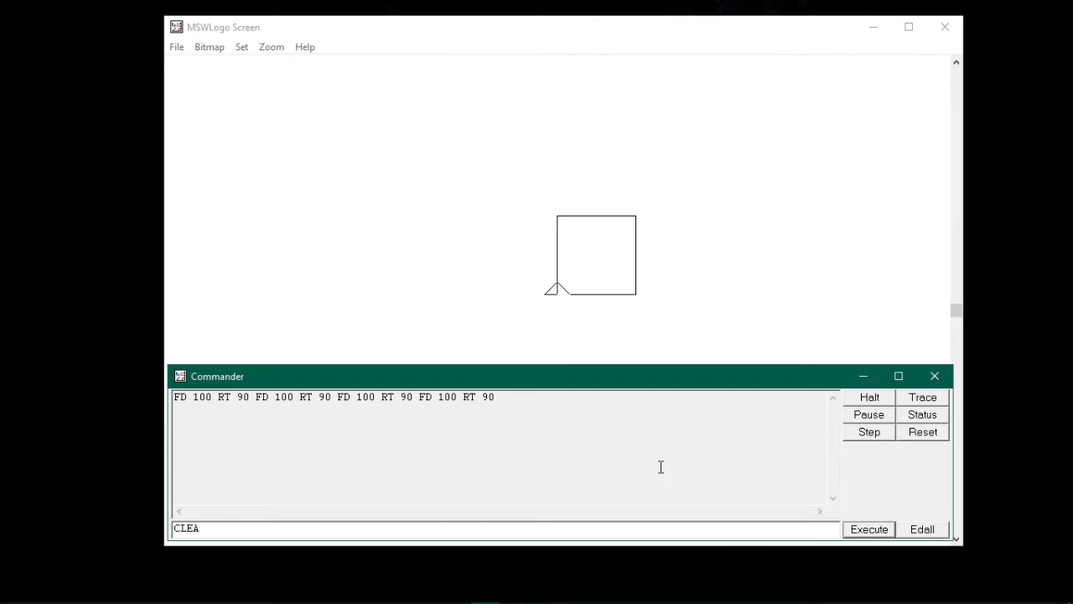
{"action": "left_click", "coordinate": [868, 529]}
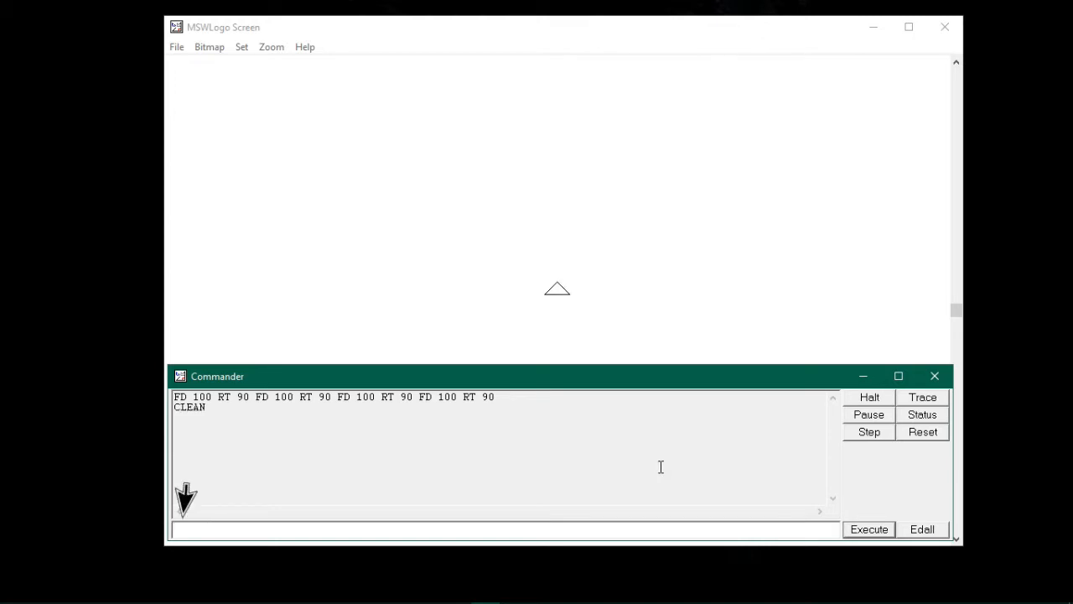
Step: Enter REPEAT 4 [ FD 100 RT 90 ] in the command input
{"action": "type", "text": "R"}
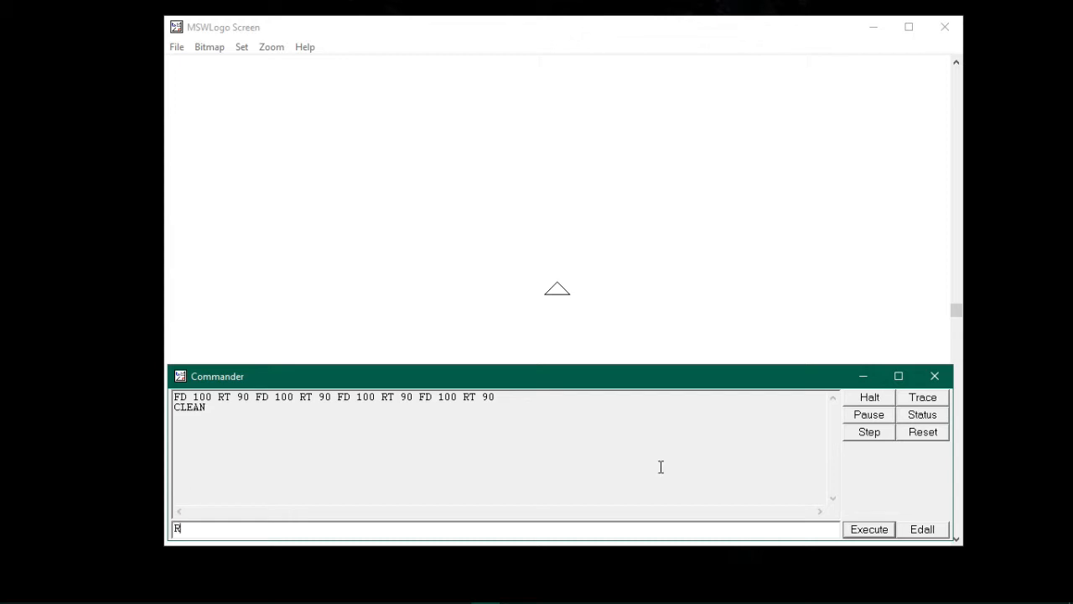
{"action": "type", "text": "EPEAT"}
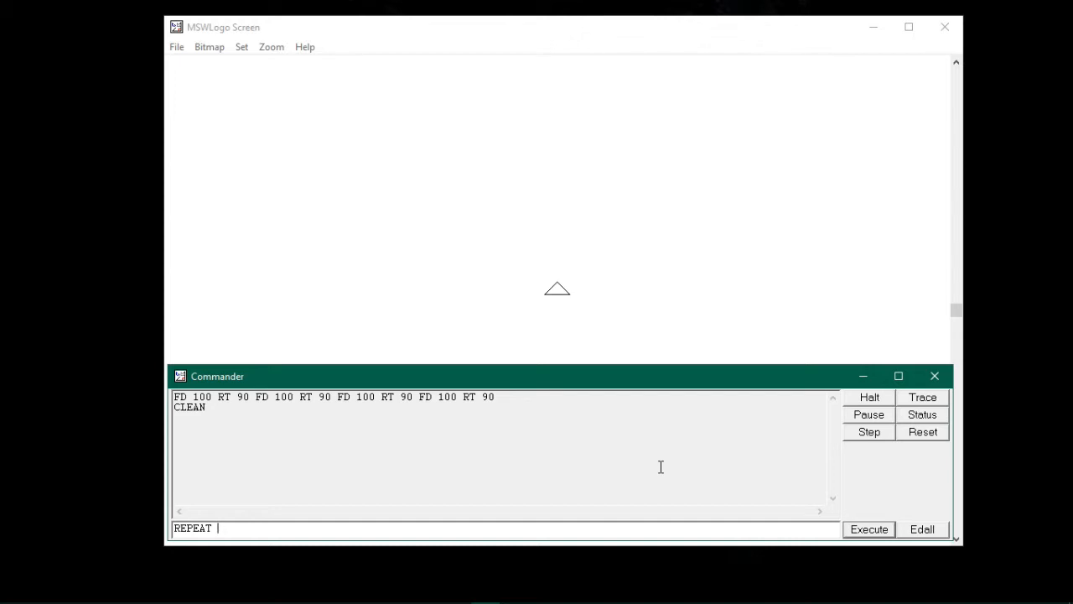
{"action": "type", "text": "4"}
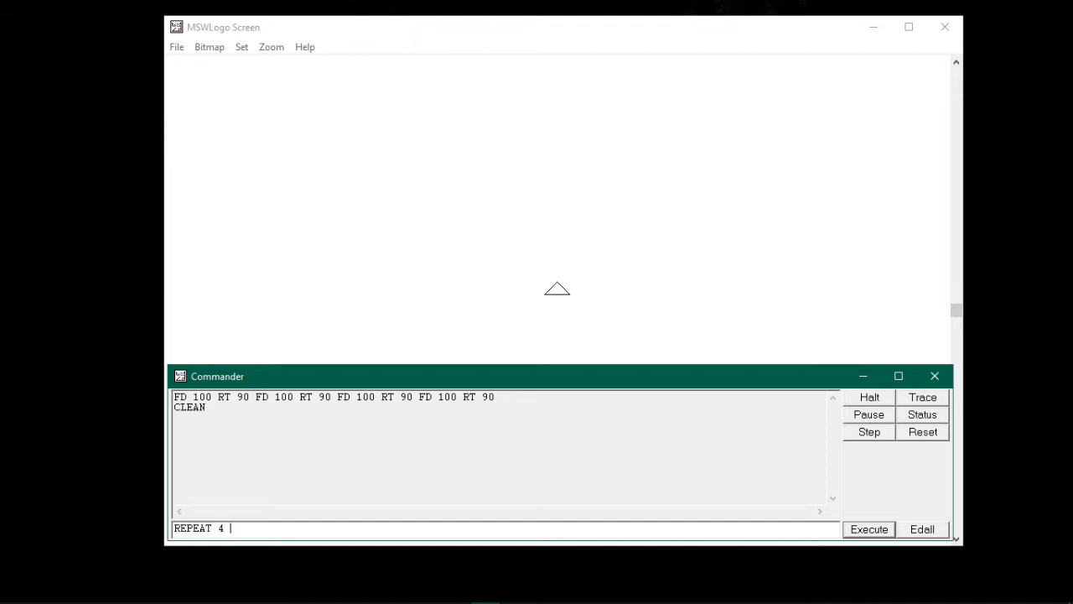
{"action": "mouse_move", "coordinate": [661, 467]}
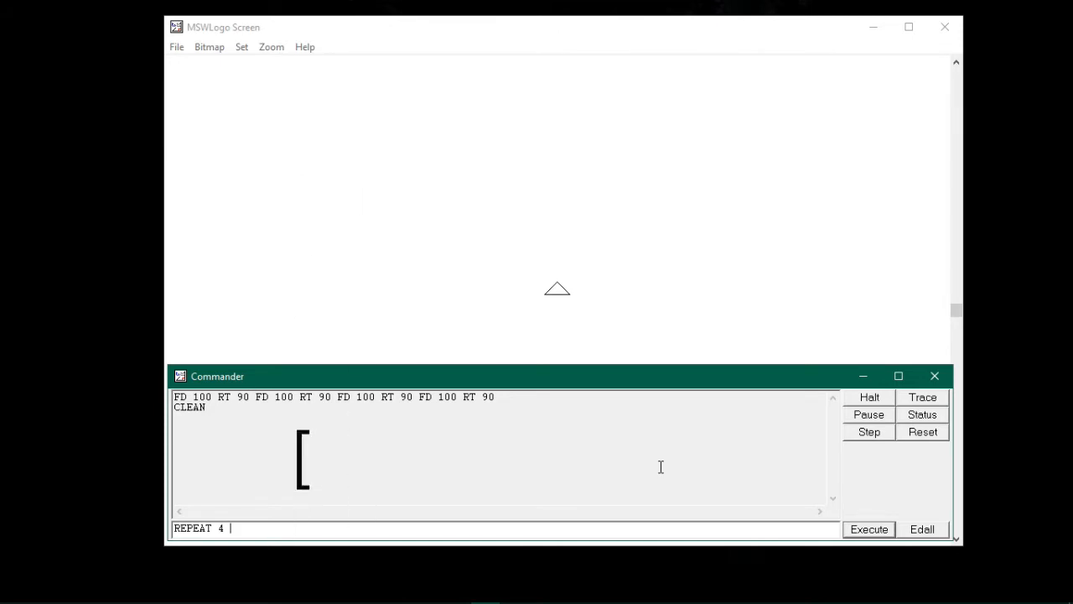
{"action": "type", "text": "["}
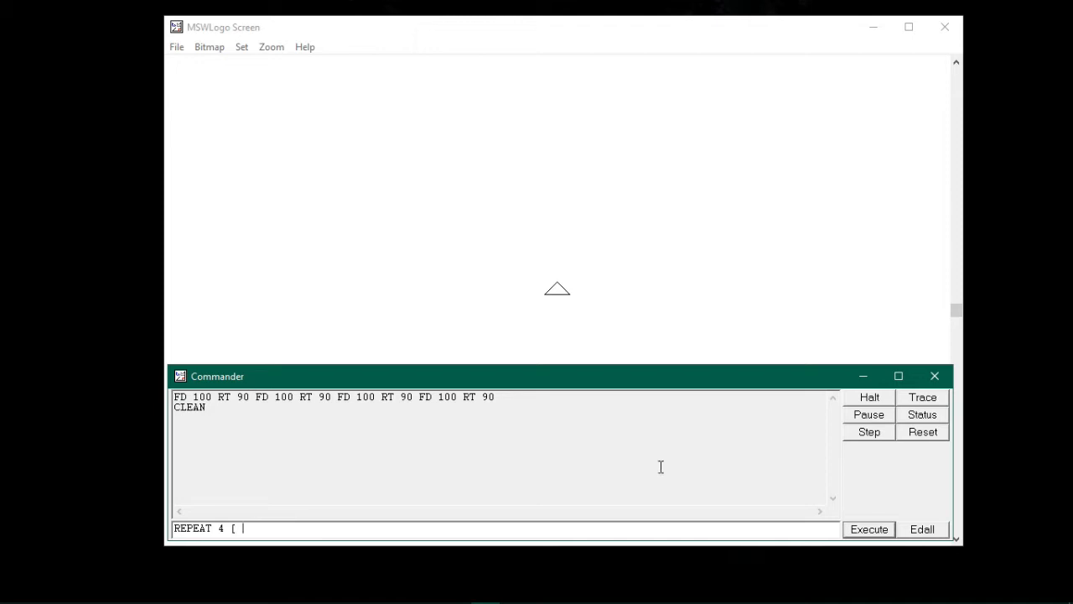
{"action": "type", "text": "FD"}
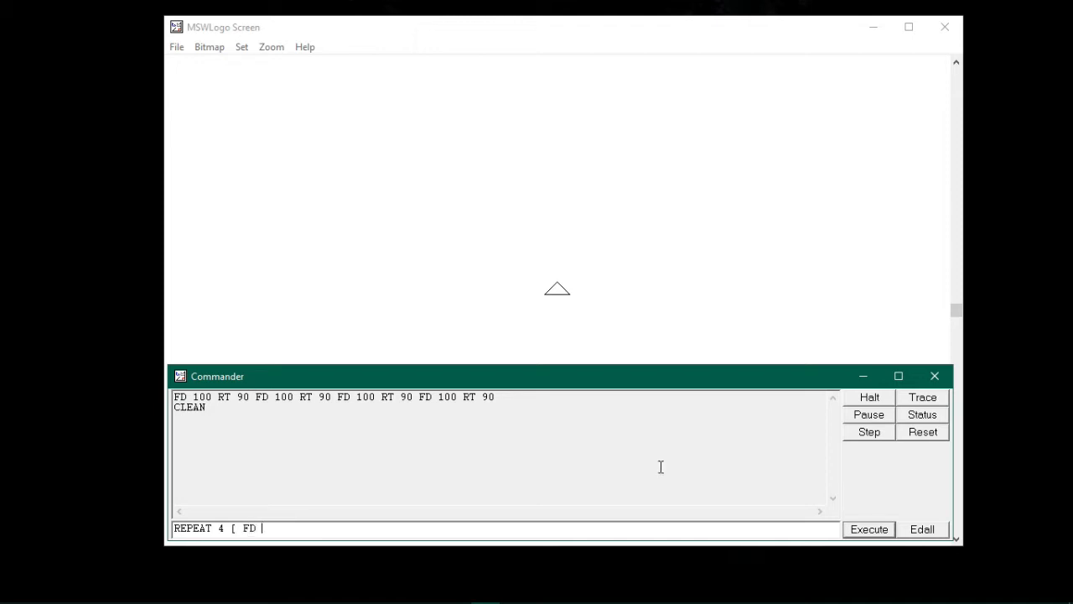
{"action": "type", "text": "100"}
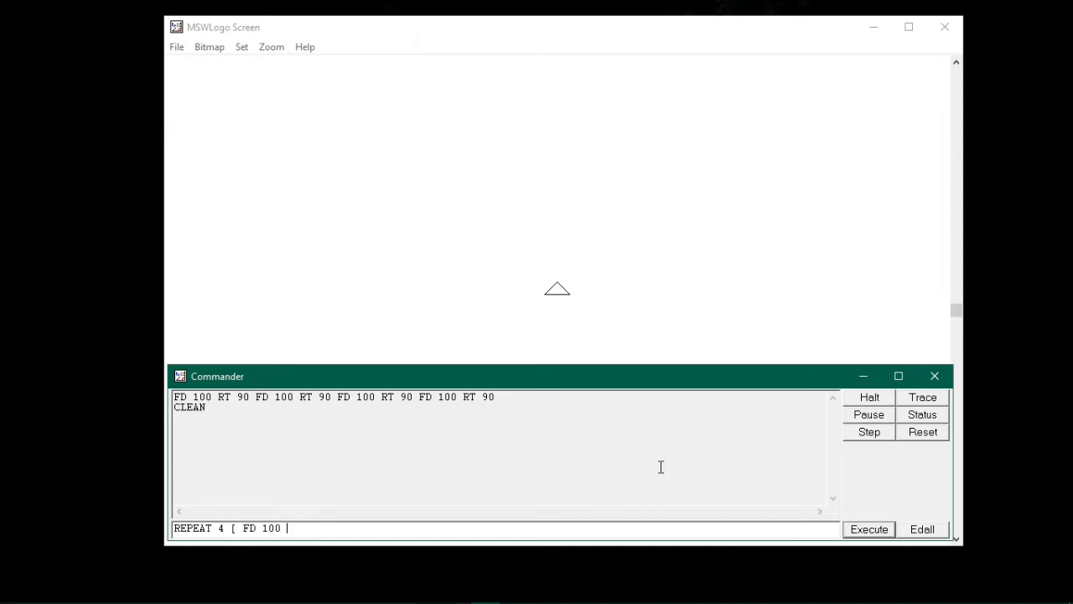
{"action": "type", "text": "RT 90"}
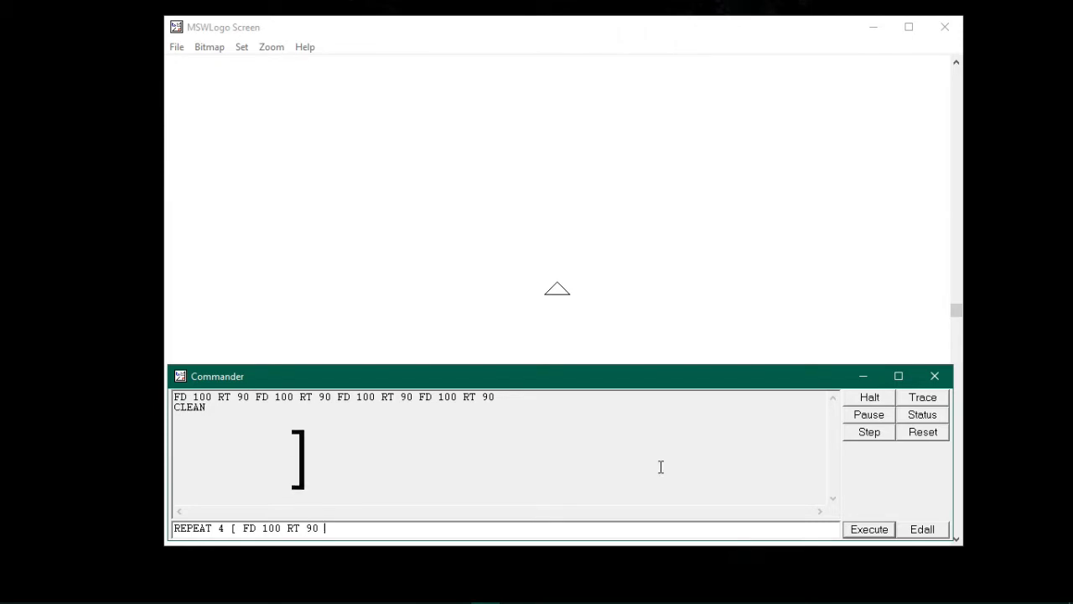
{"action": "type", "text": "]"}
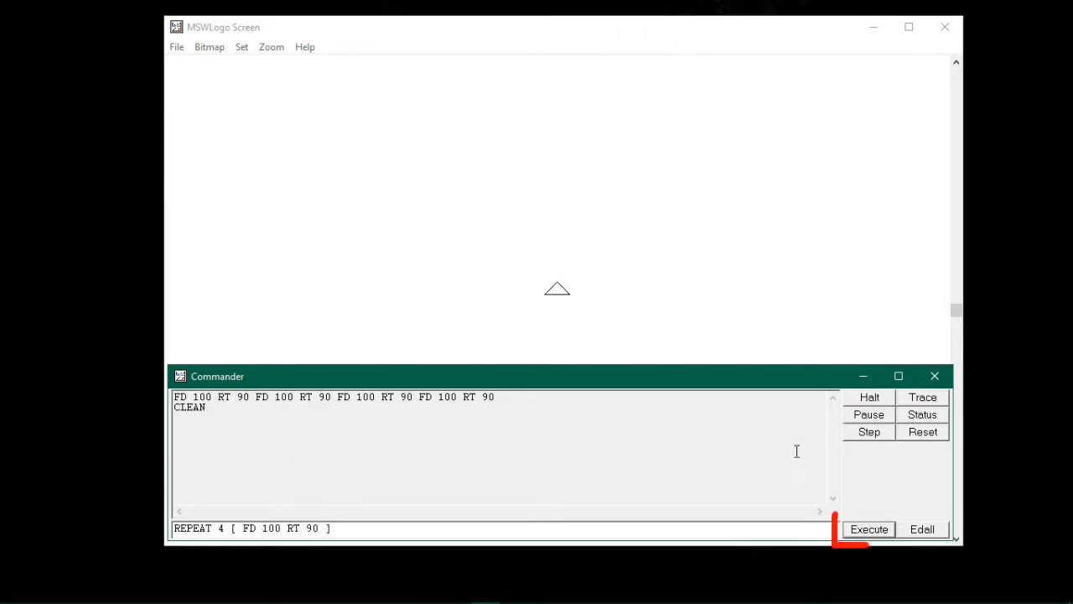
Step: Execute REPEAT 4 [ FD 100 RT 90 ] to redraw the square
{"action": "left_click", "coordinate": [869, 529]}
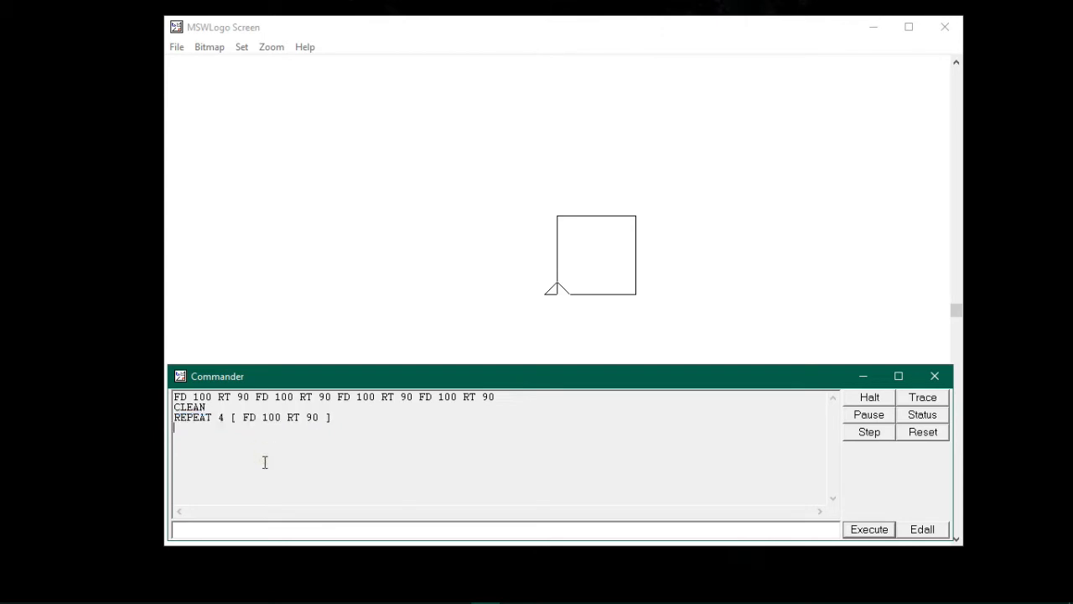
{"action": "mouse_move", "coordinate": [477, 449]}
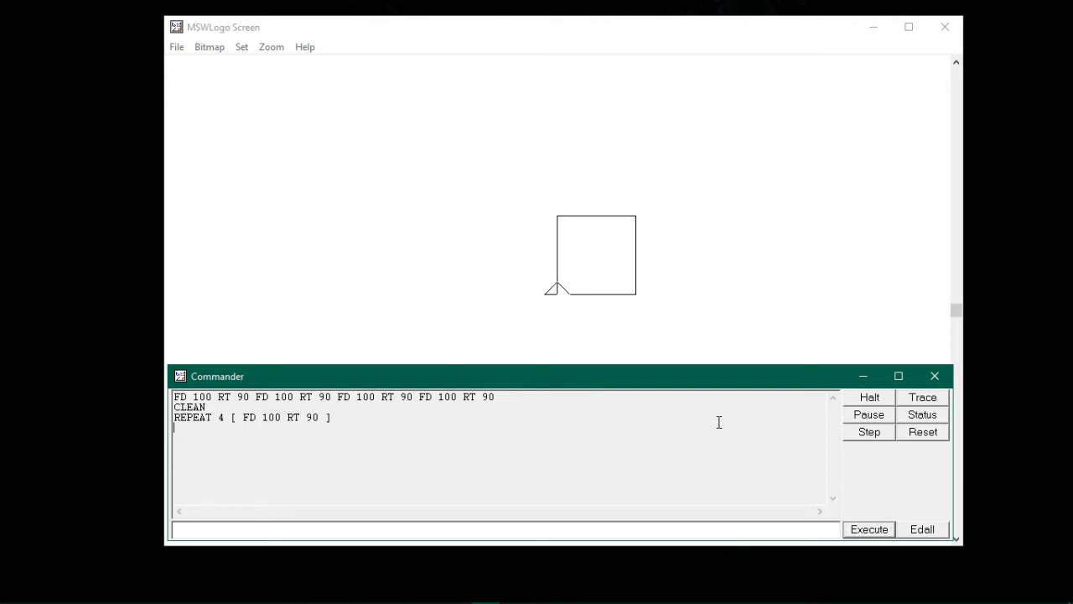
Step: Reset, then run FD 50 REPEAT 4 [ FD 100 RT 90 ] for a raised square
{"action": "left_click", "coordinate": [868, 529]}
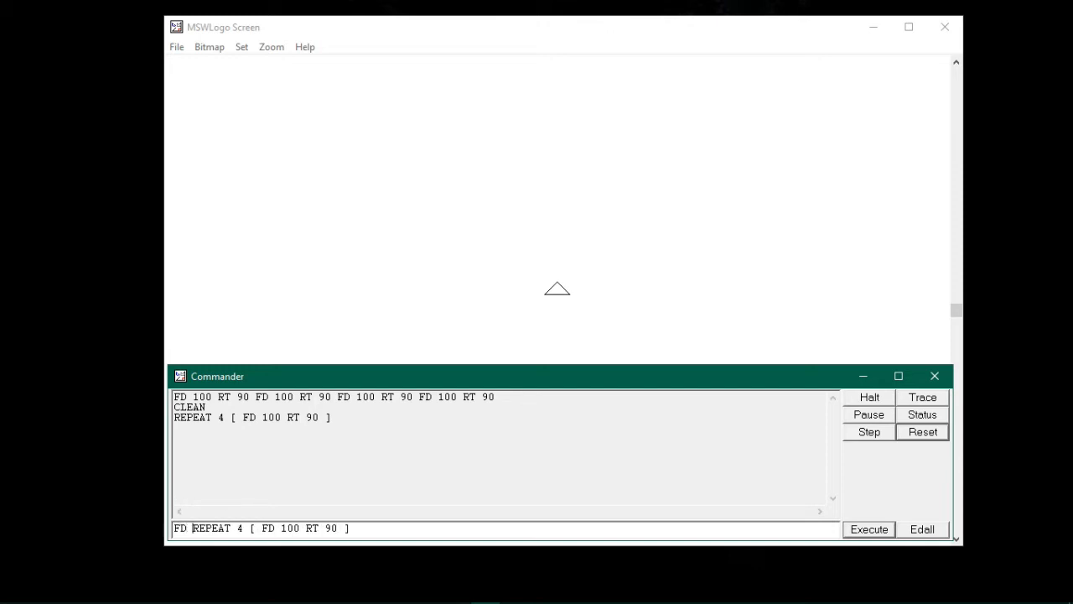
{"action": "type", "text": "50"}
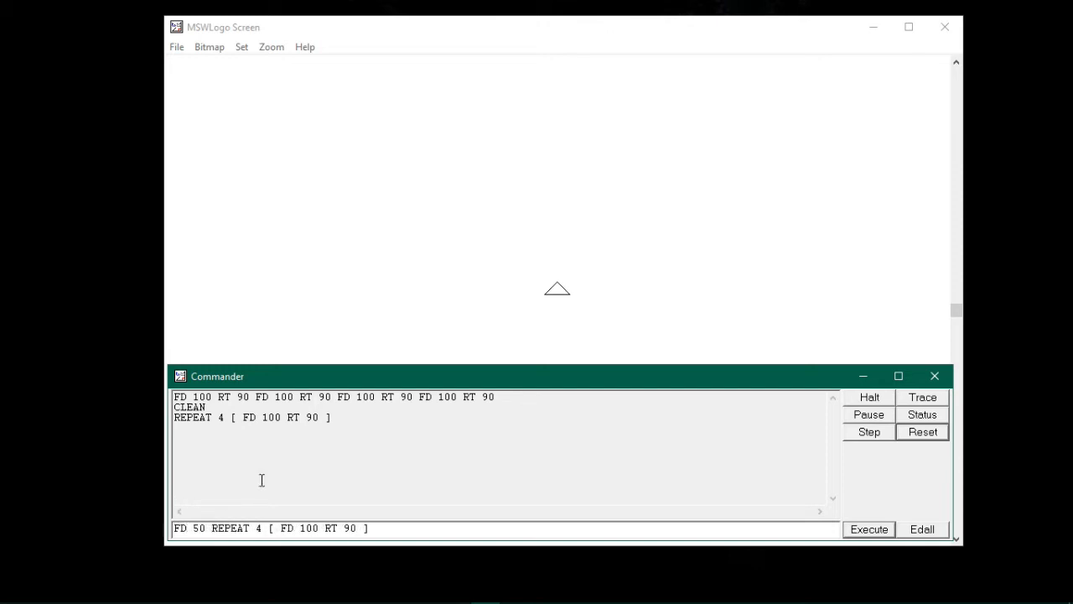
{"action": "left_click", "coordinate": [869, 529]}
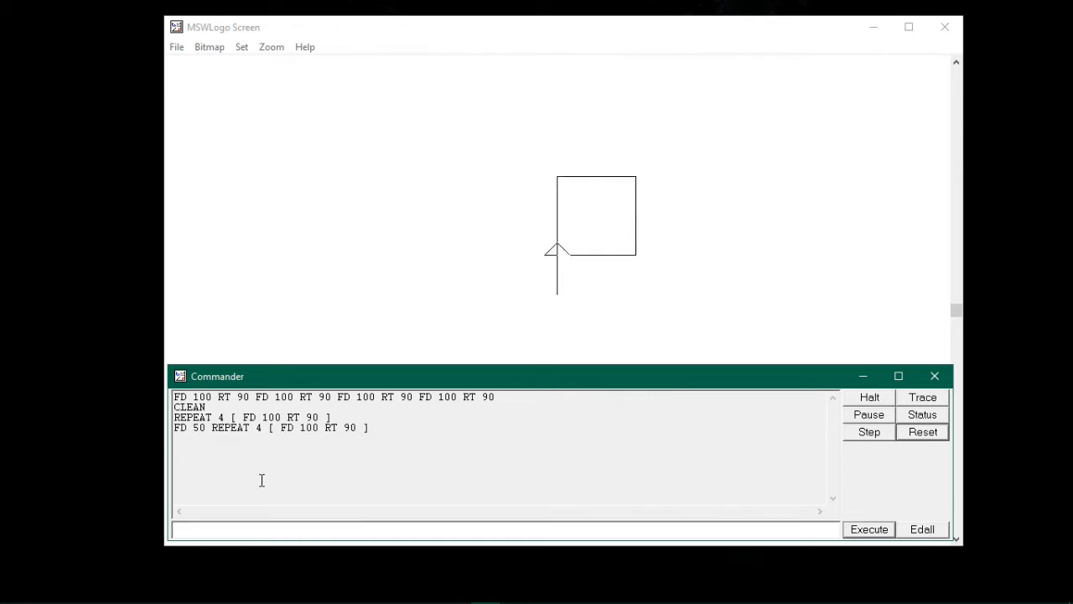
{"action": "mouse_move", "coordinate": [547, 195]}
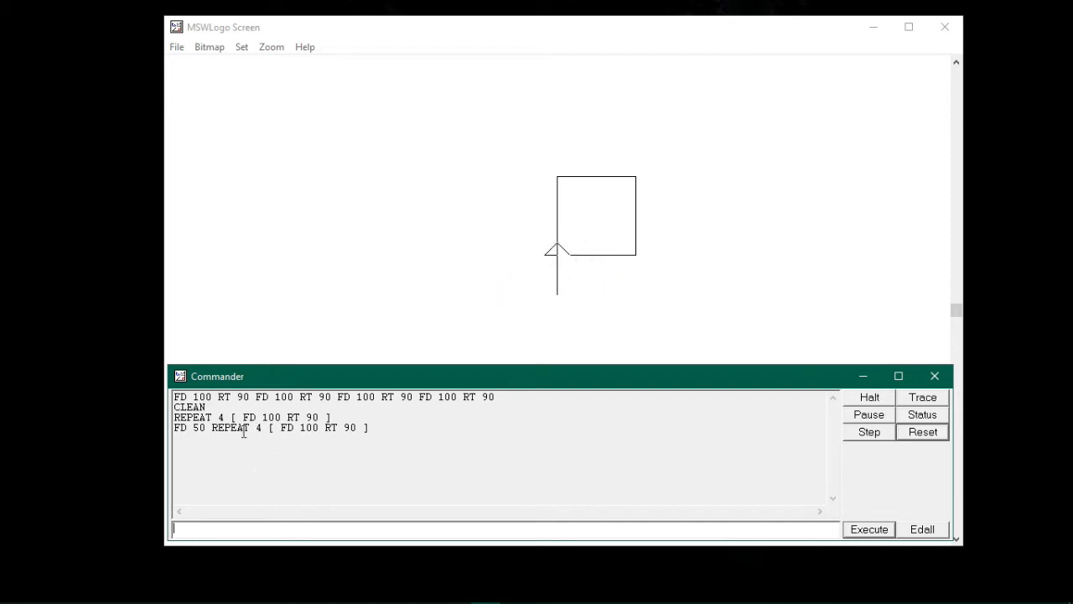
Step: Recall FD 50 REPEAT 4 [ FD 100 RT 90 ] from history and highlight its bracket list and REPEAT
{"action": "double_click", "coordinate": [229, 428]}
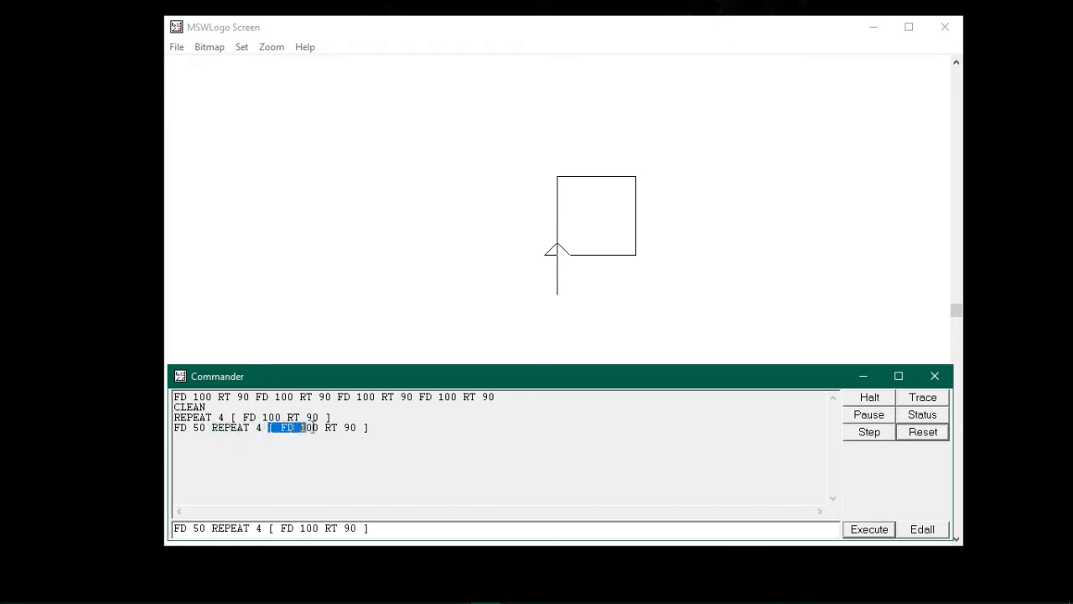
{"action": "left_click_drag", "start_coordinate": [272, 428], "coordinate": [367, 428]}
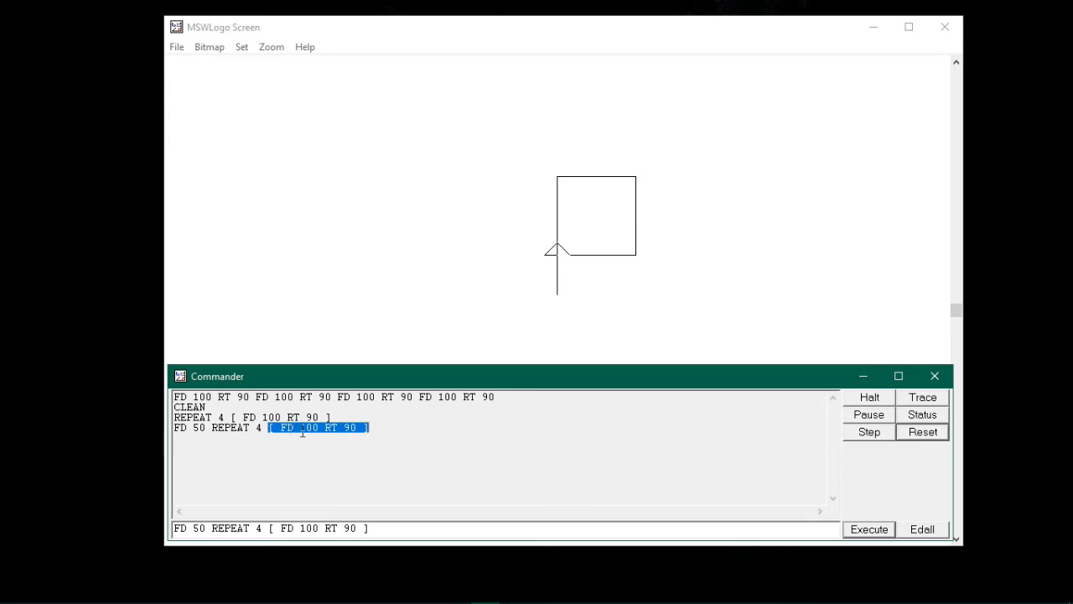
{"action": "left_click", "coordinate": [263, 427]}
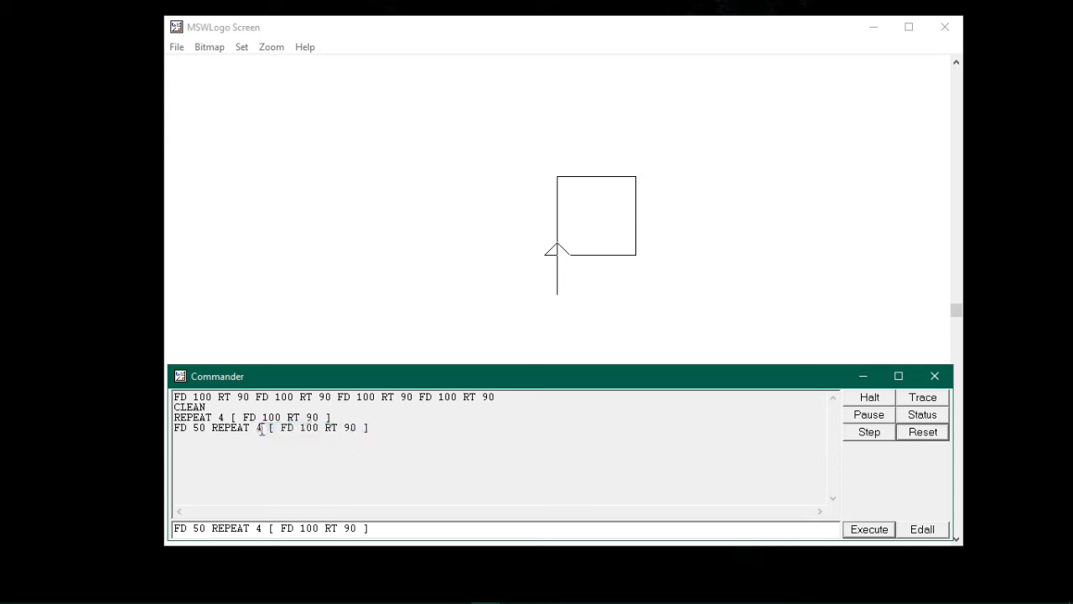
{"action": "double_click", "coordinate": [229, 428]}
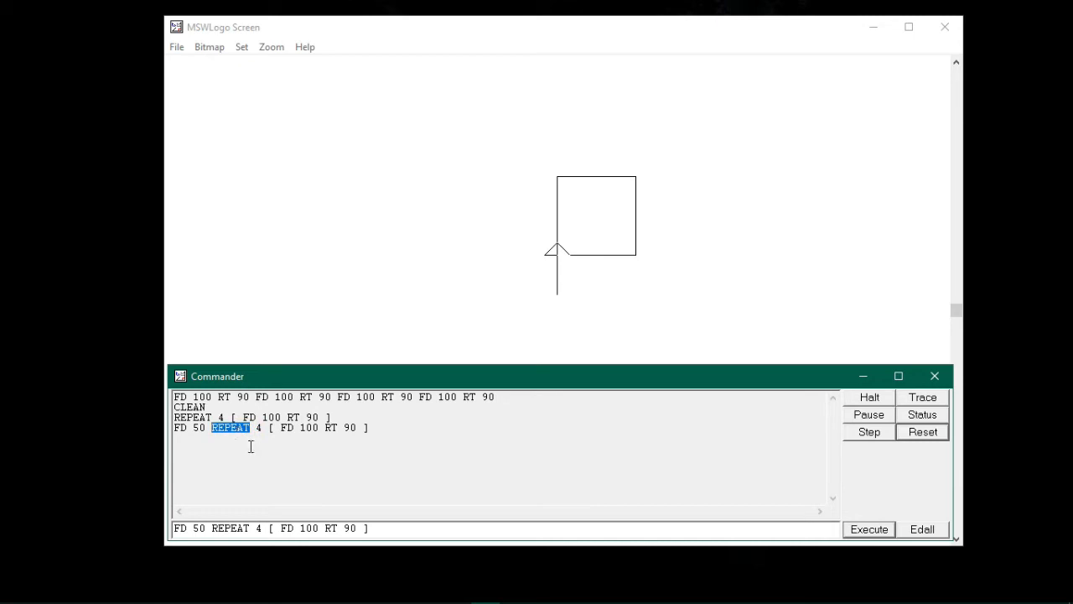
{"action": "mouse_move", "coordinate": [258, 453]}
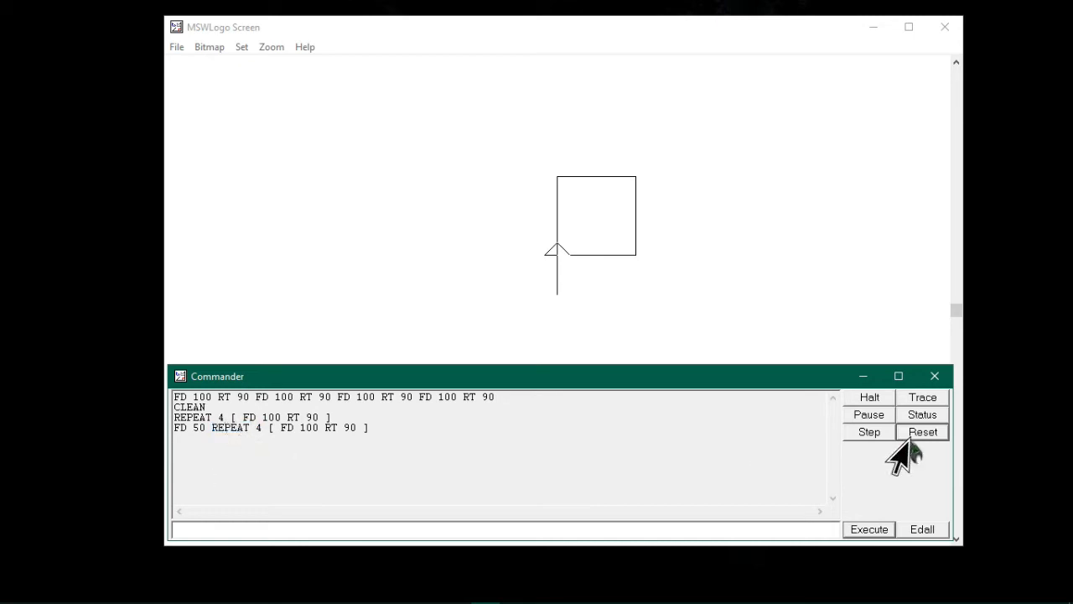
Step: Reset, change the turn to 120, and run REPEAT 3 [ FD 100 RT 120 ]
{"action": "left_click", "coordinate": [922, 430]}
{"action": "type", "text": "REPEAT 3 [ FD 100 RT 90 ]"}
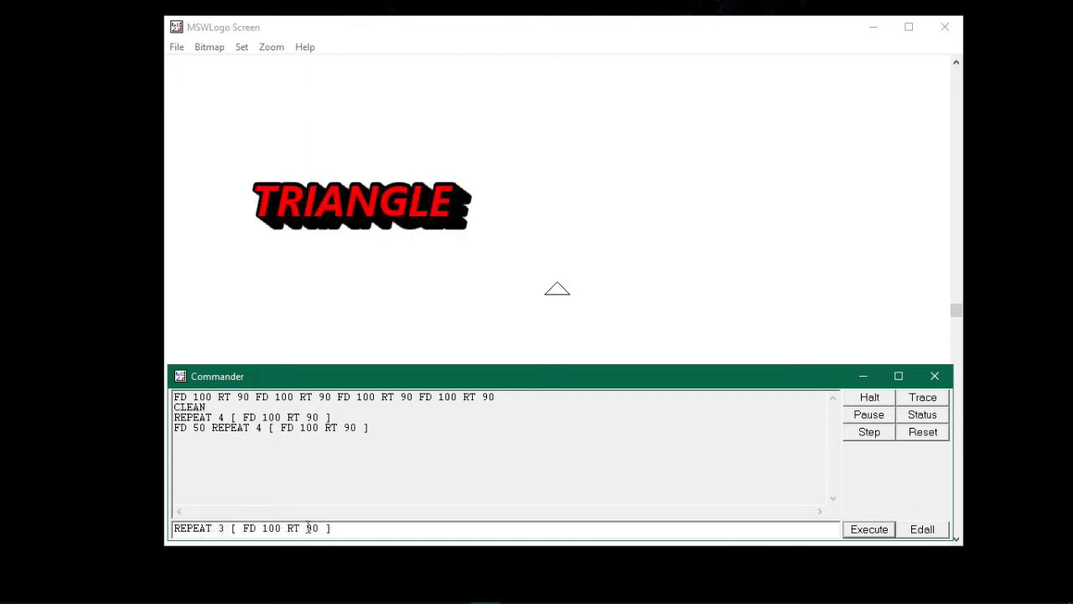
{"action": "double_click", "coordinate": [311, 528]}
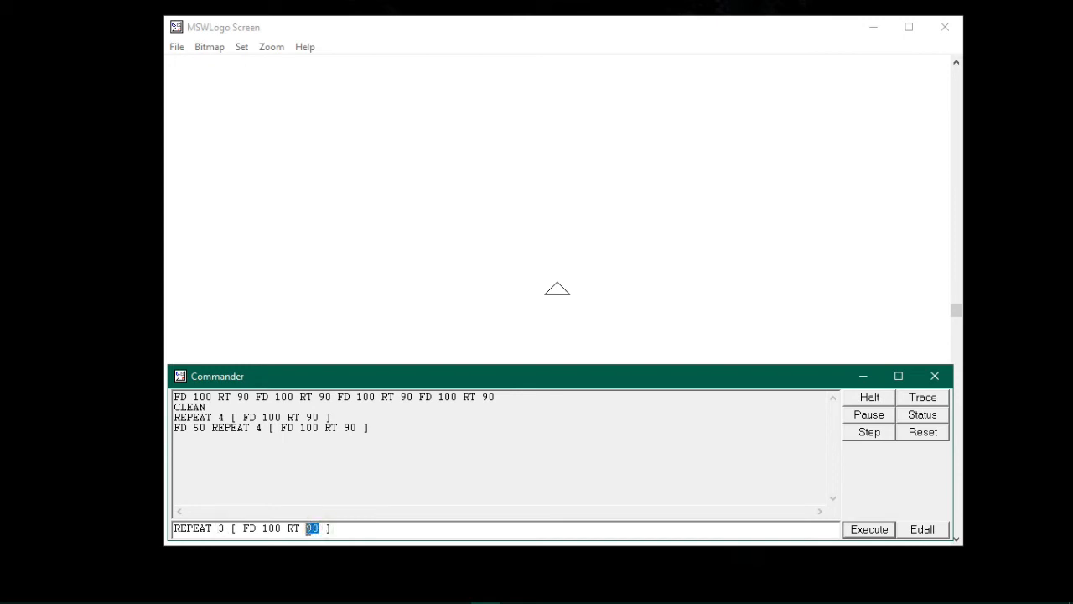
{"action": "type", "text": "120"}
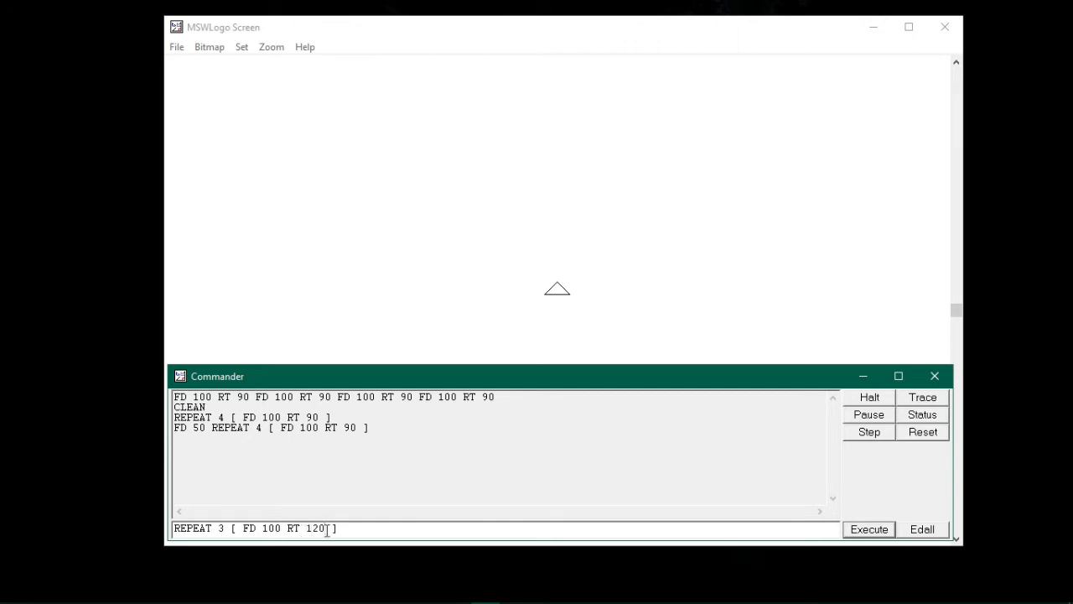
{"action": "double_click", "coordinate": [316, 528]}
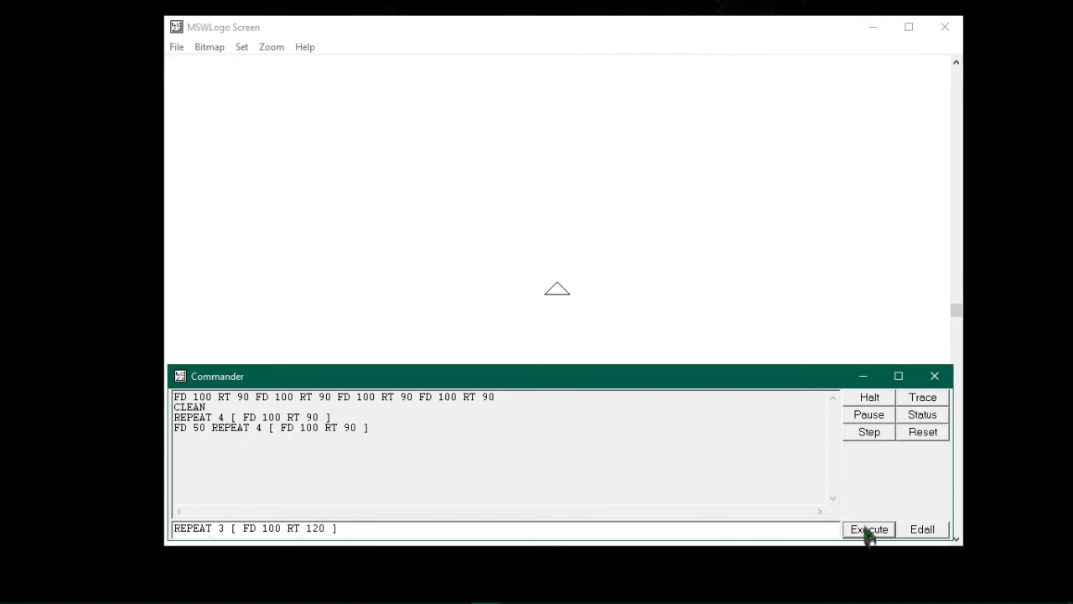
{"action": "left_click", "coordinate": [869, 529]}
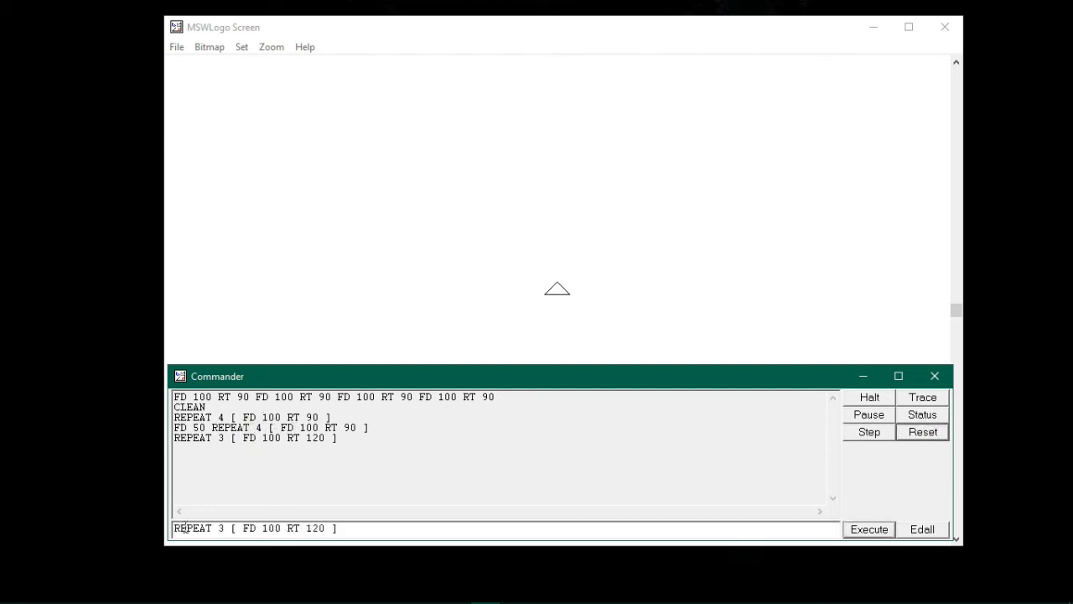
Step: Change the count to 5 and angle to 360/5, then run the pentagon command
{"action": "double_click", "coordinate": [221, 528]}
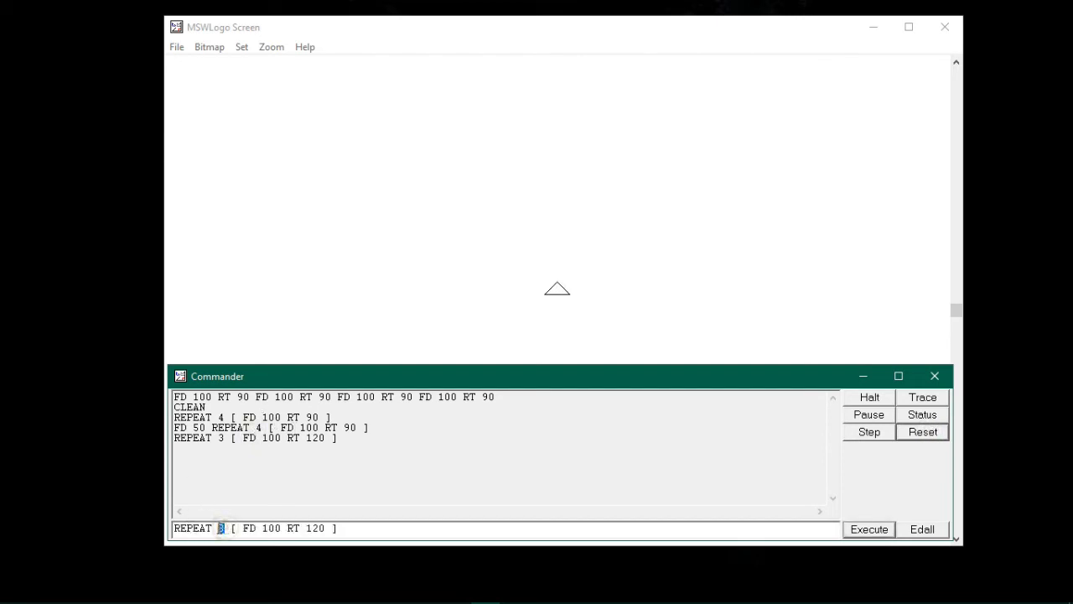
{"action": "mouse_move", "coordinate": [342, 516]}
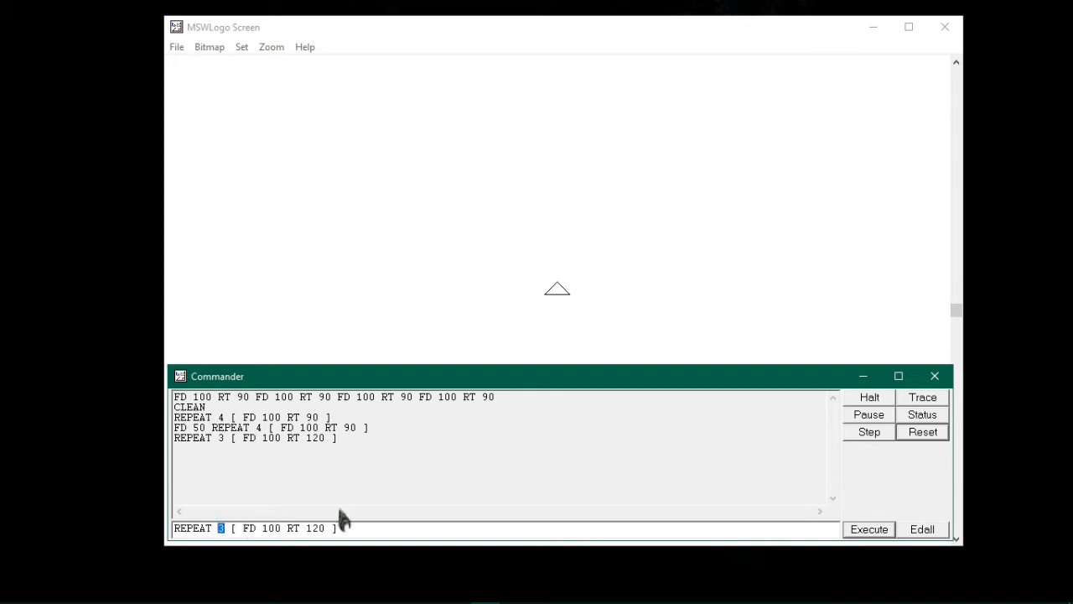
{"action": "type", "text": "5"}
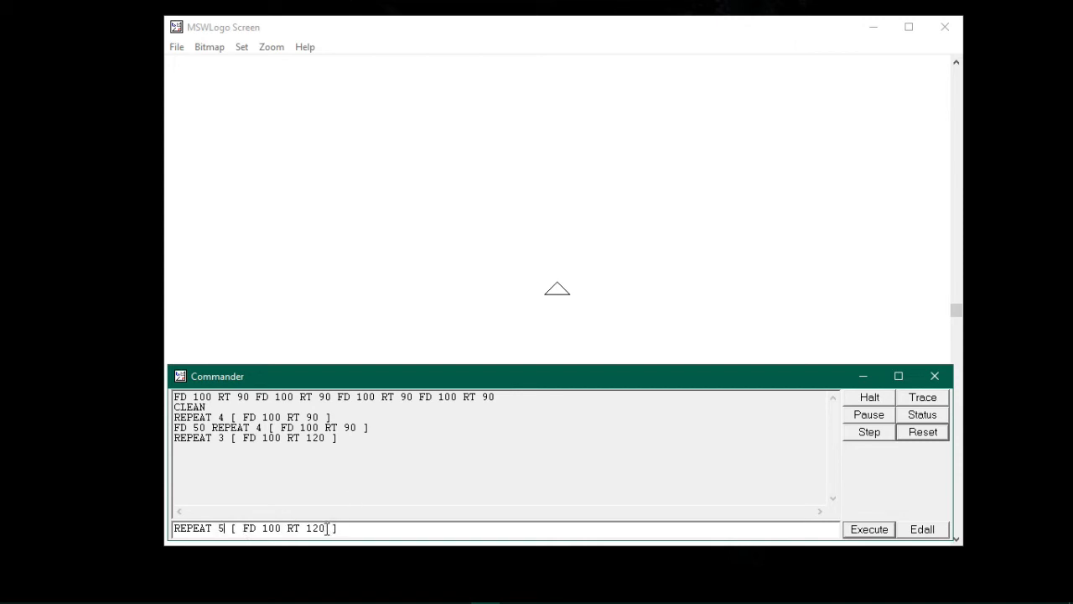
{"action": "double_click", "coordinate": [315, 528]}
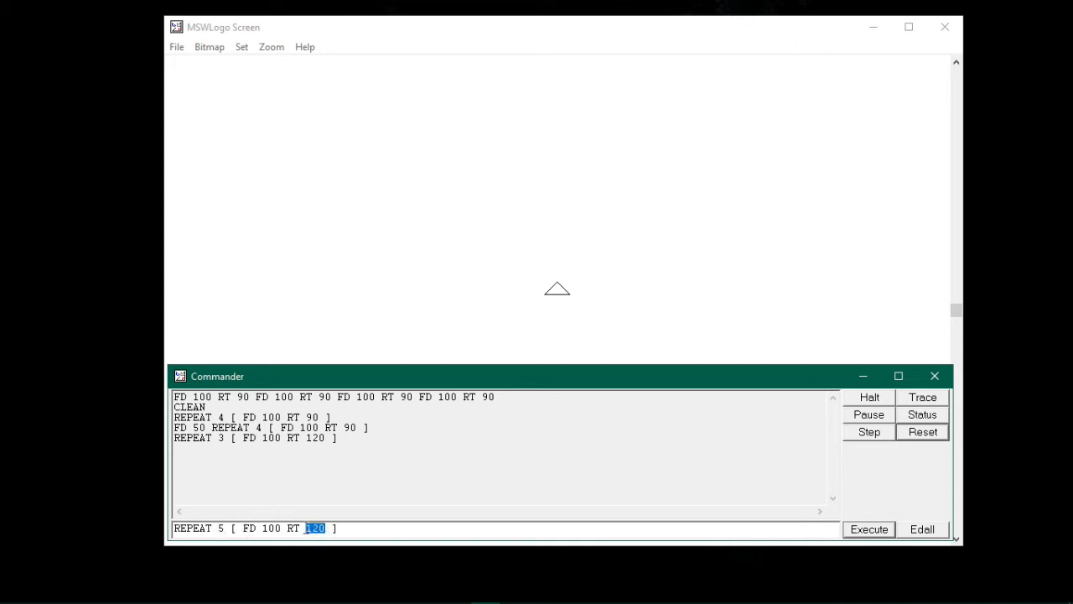
{"action": "type", "text": "360/5"}
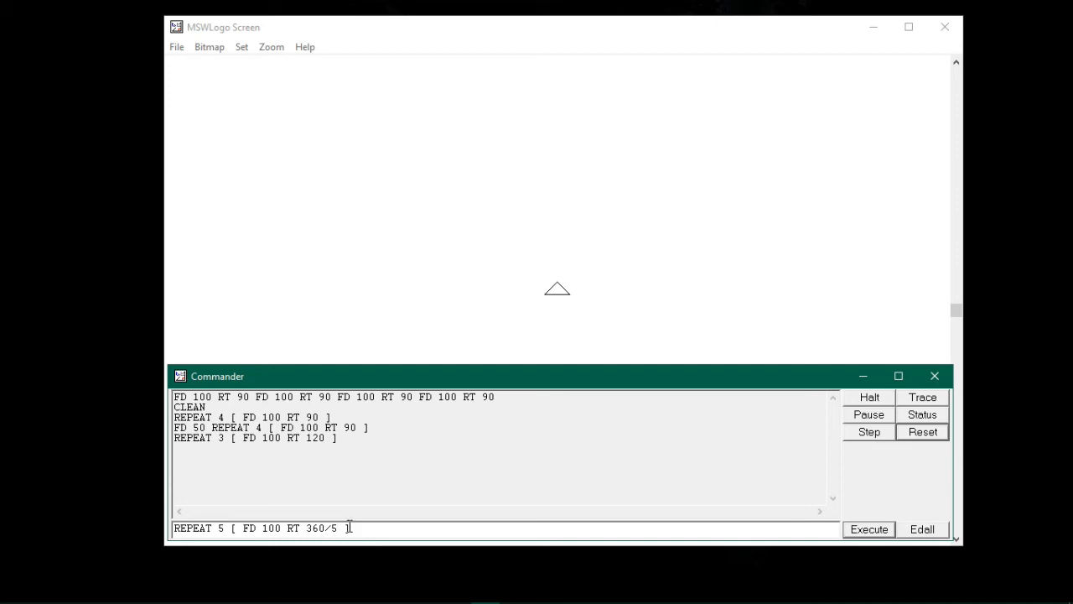
{"action": "mouse_move", "coordinate": [353, 527]}
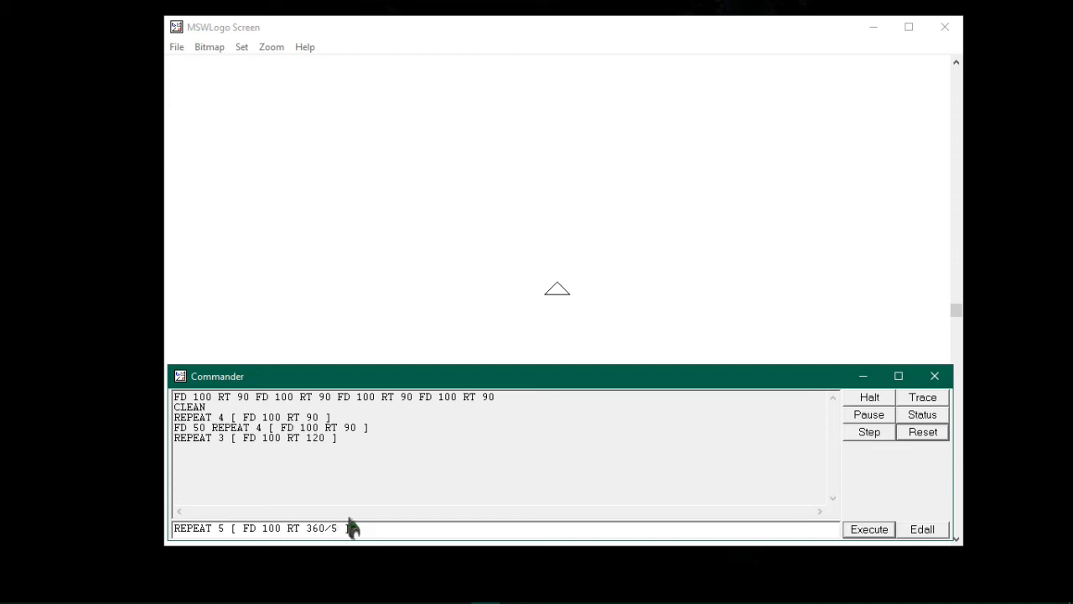
{"action": "double_click", "coordinate": [316, 528]}
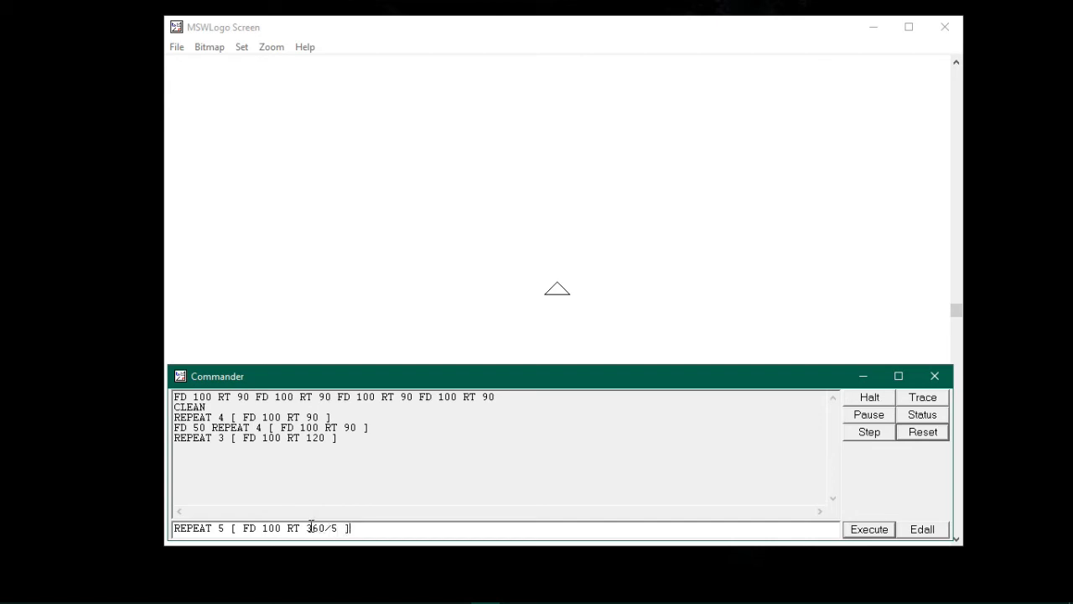
{"action": "double_click", "coordinate": [316, 527]}
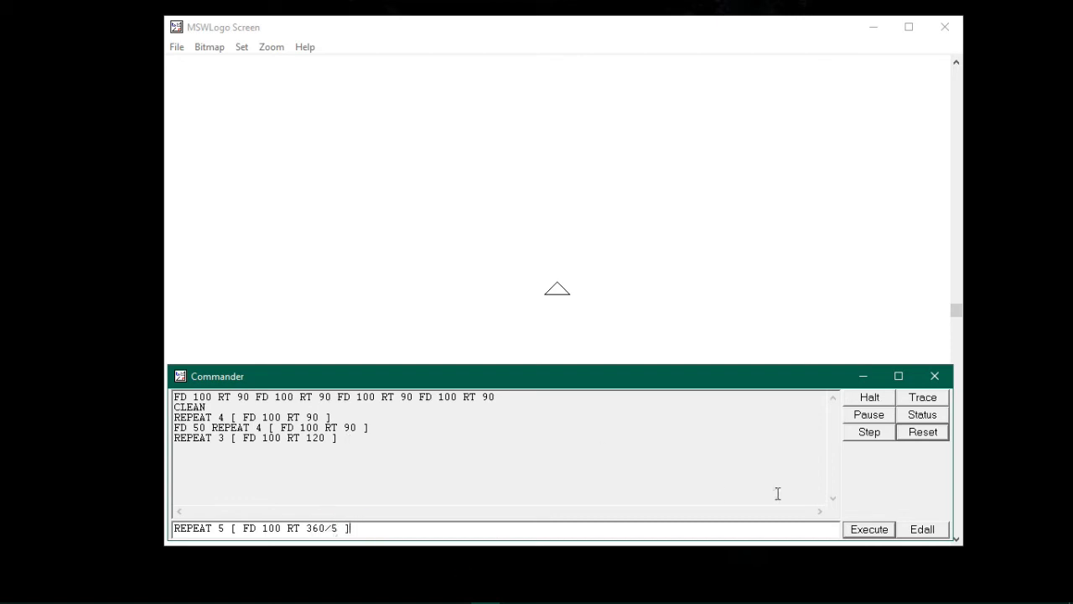
{"action": "left_click", "coordinate": [868, 528]}
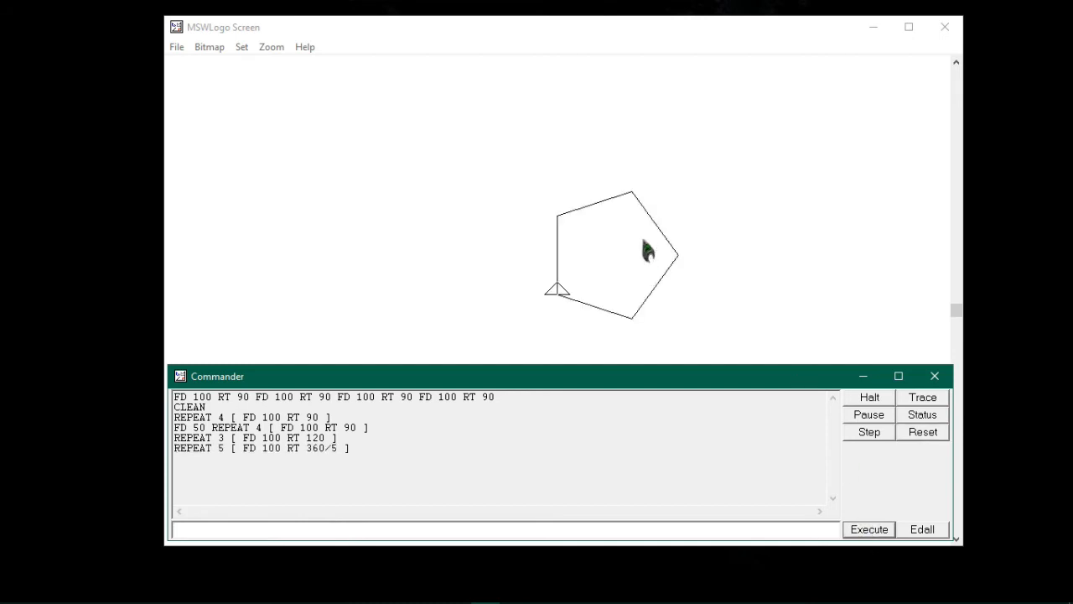
{"action": "mouse_move", "coordinate": [650, 325]}
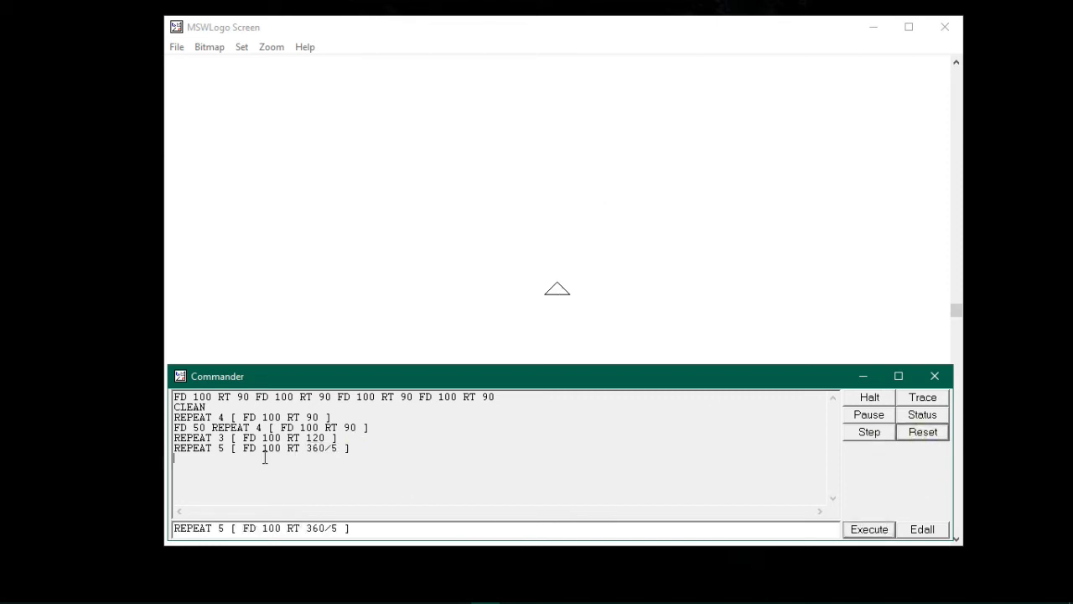
Step: Change the repeat count to 6 and run REPEAT 6 [ FD 100 RT 360/6 ] for a hexagon
{"action": "double_click", "coordinate": [260, 448]}
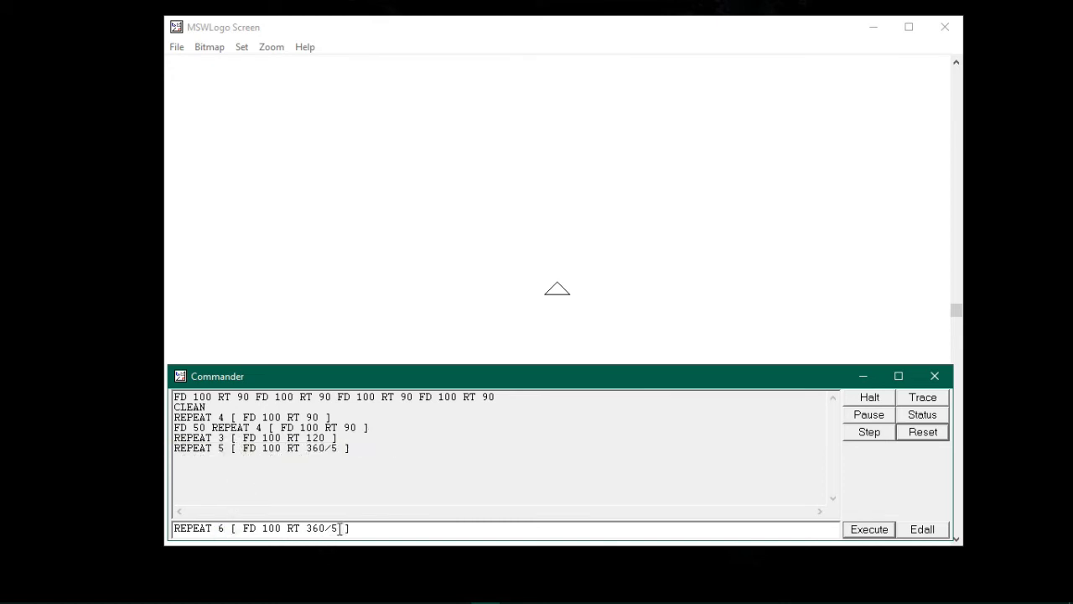
{"action": "type", "text": "6"}
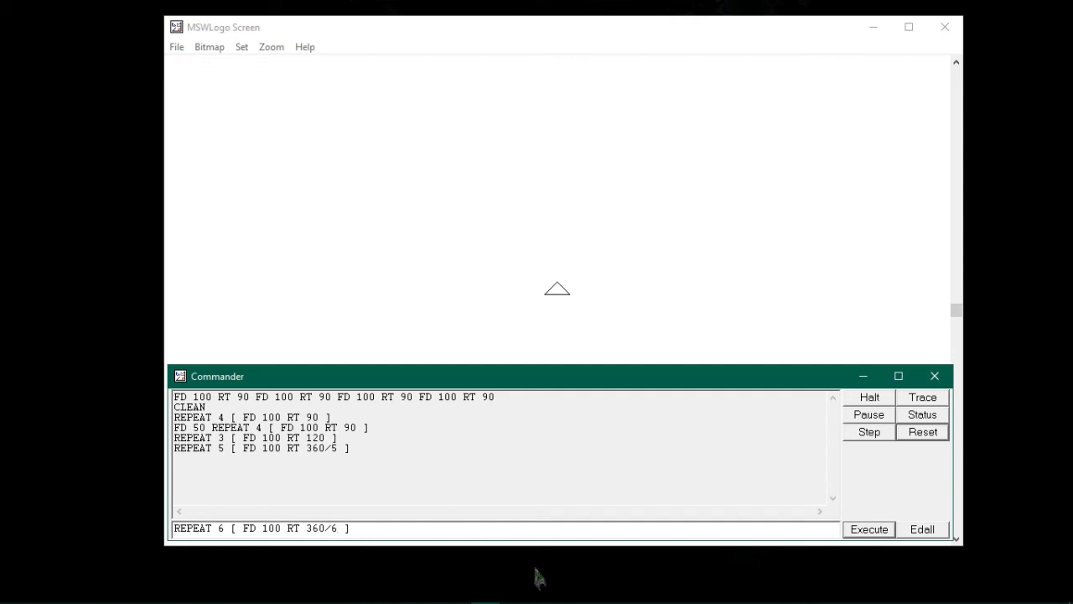
{"action": "left_click", "coordinate": [869, 529]}
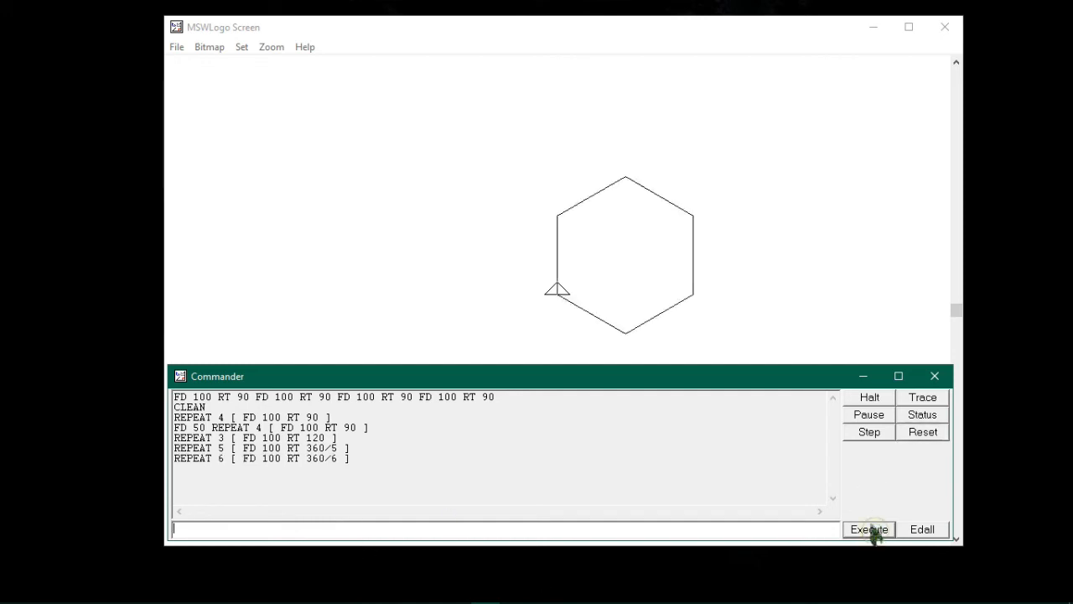
{"action": "mouse_move", "coordinate": [581, 235]}
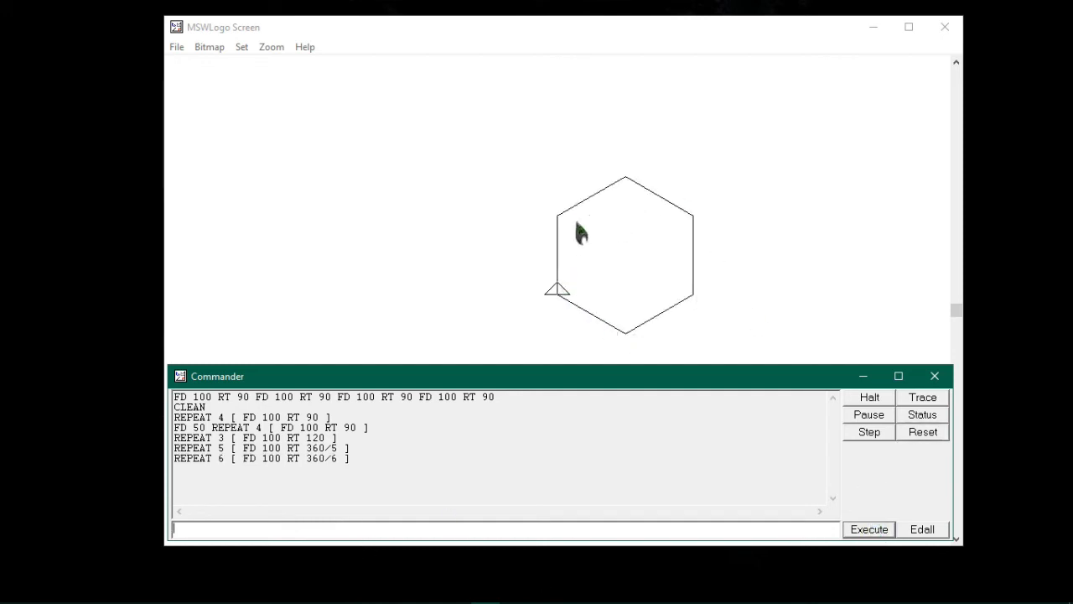
{"action": "mouse_move", "coordinate": [580, 277]}
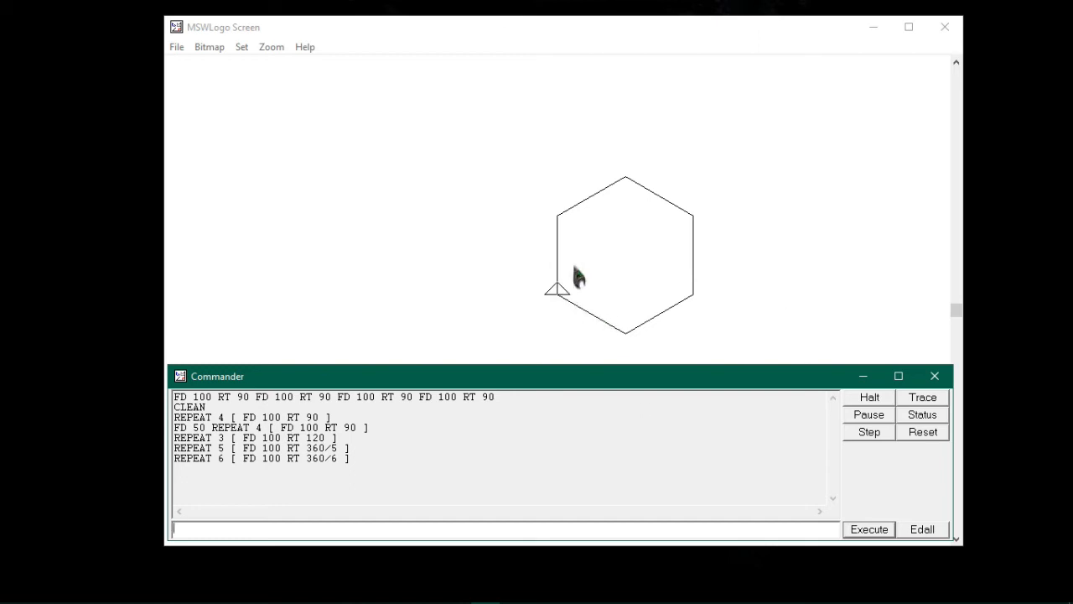
{"action": "mouse_move", "coordinate": [628, 306]}
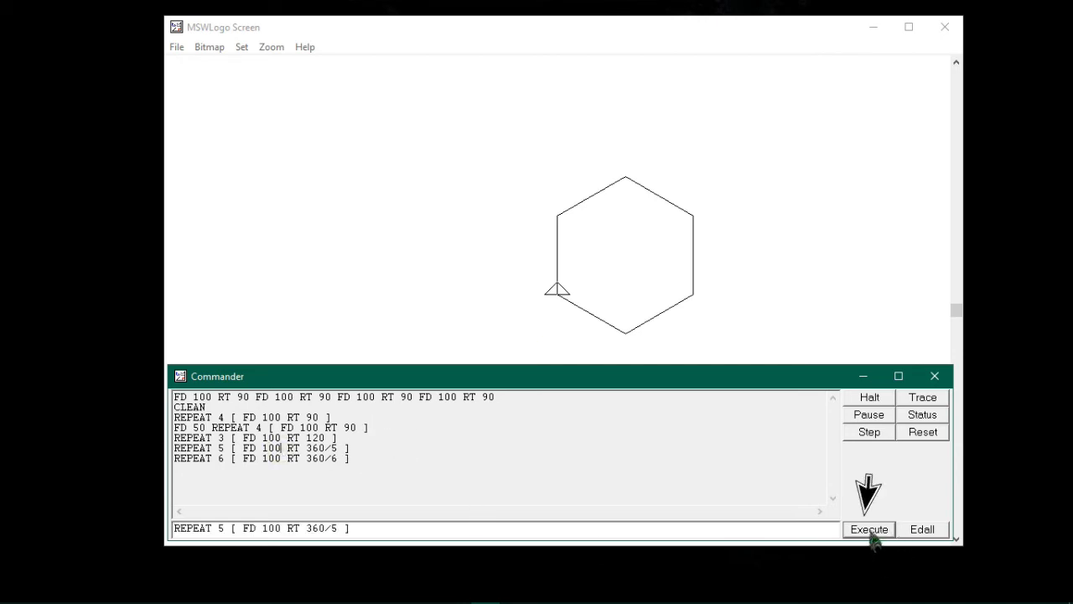
Step: Re-run the pentagon, triangle and square commands from history, overlaying them on the hexagon
{"action": "left_click", "coordinate": [869, 529]}
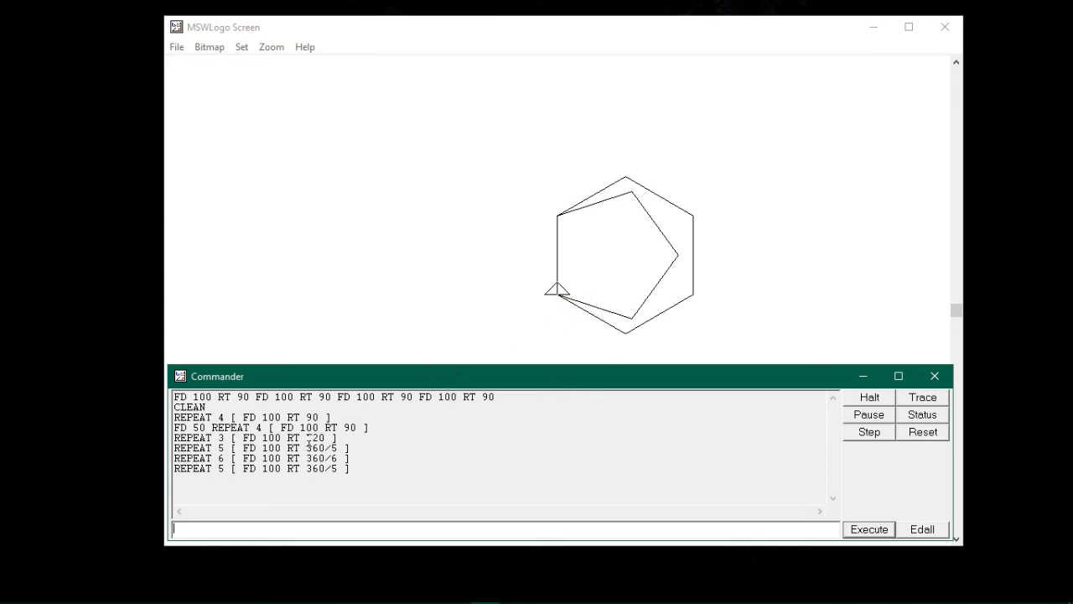
{"action": "left_click", "coordinate": [254, 437]}
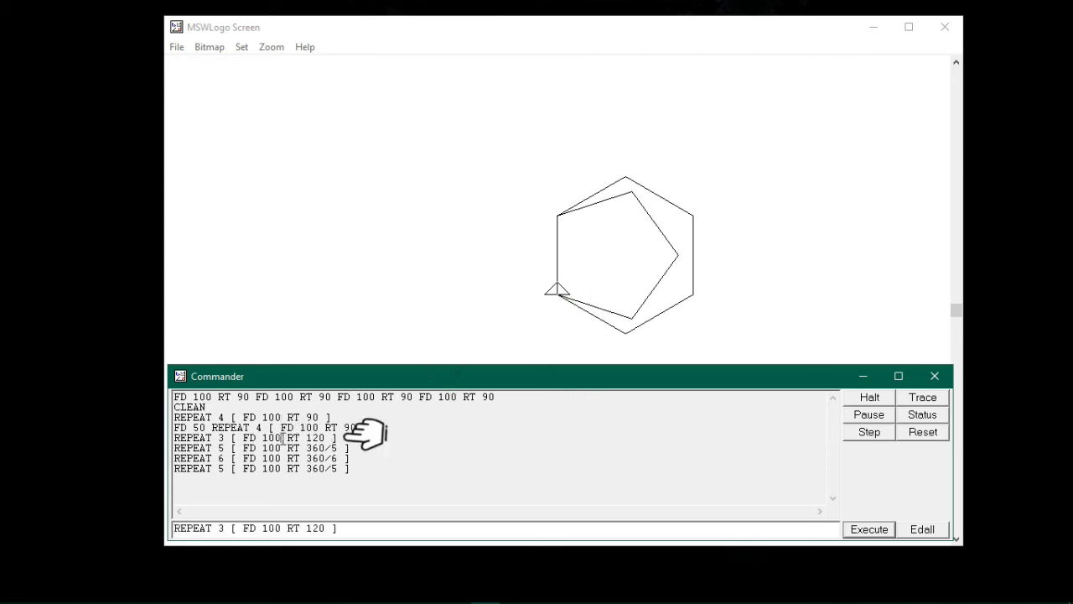
{"action": "left_click", "coordinate": [869, 529]}
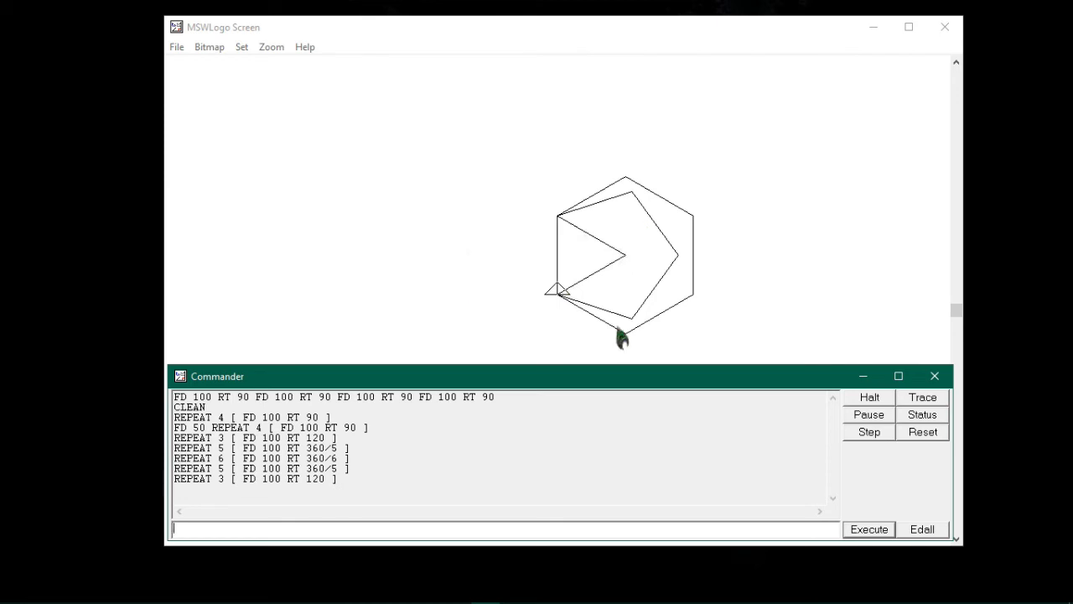
{"action": "double_click", "coordinate": [252, 417]}
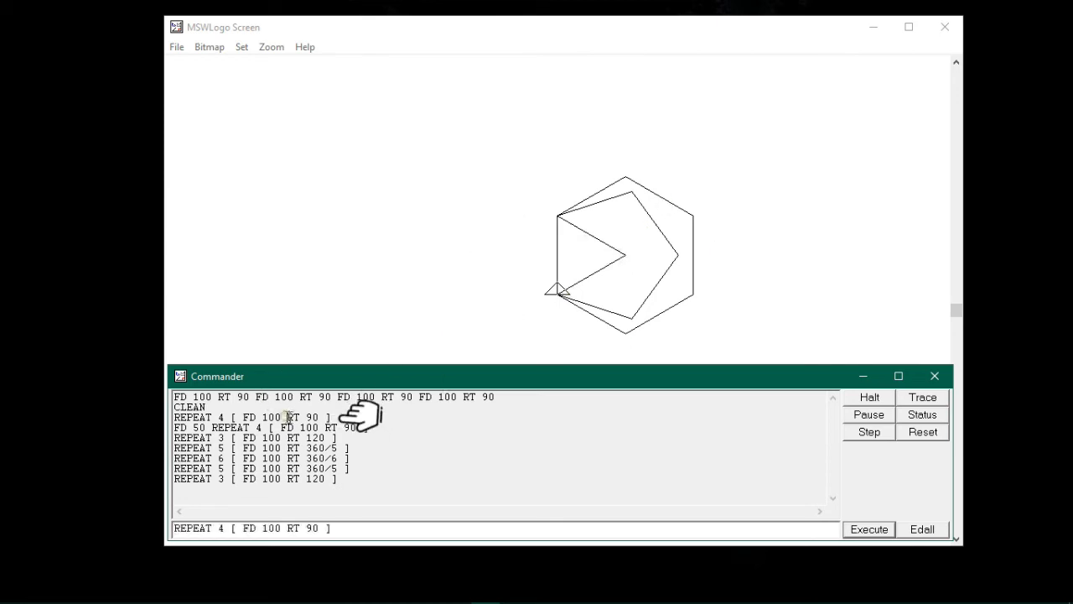
{"action": "left_click", "coordinate": [869, 529]}
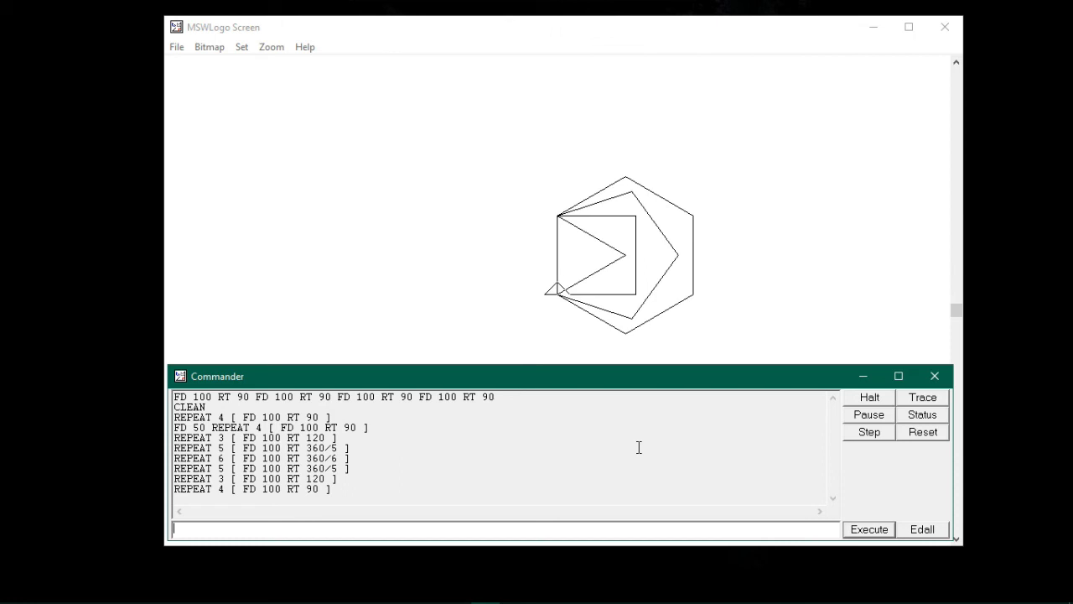
{"action": "mouse_move", "coordinate": [881, 455]}
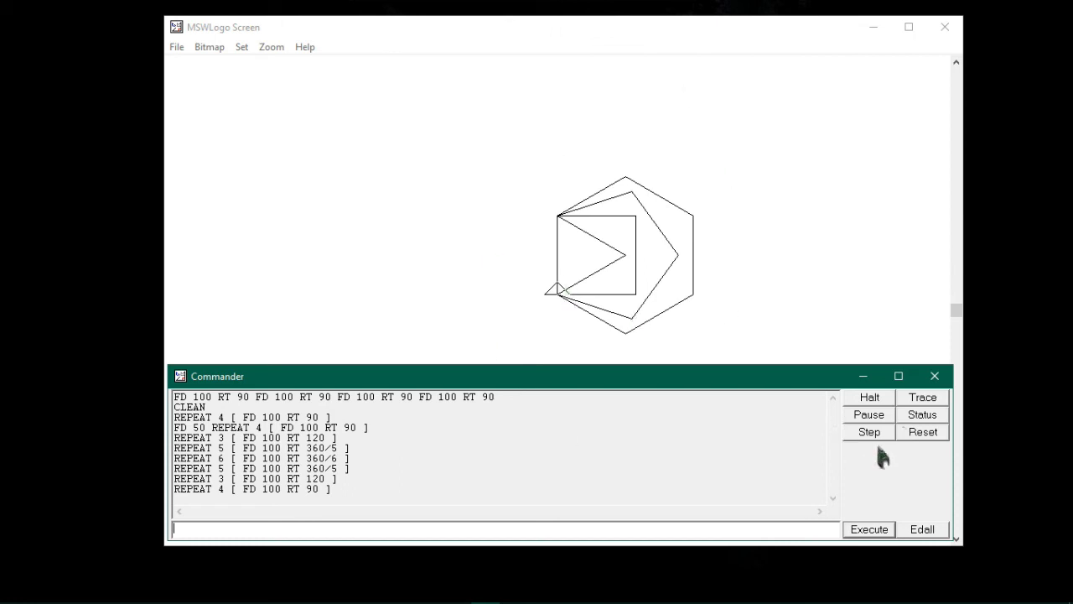
{"action": "mouse_move", "coordinate": [922, 442]}
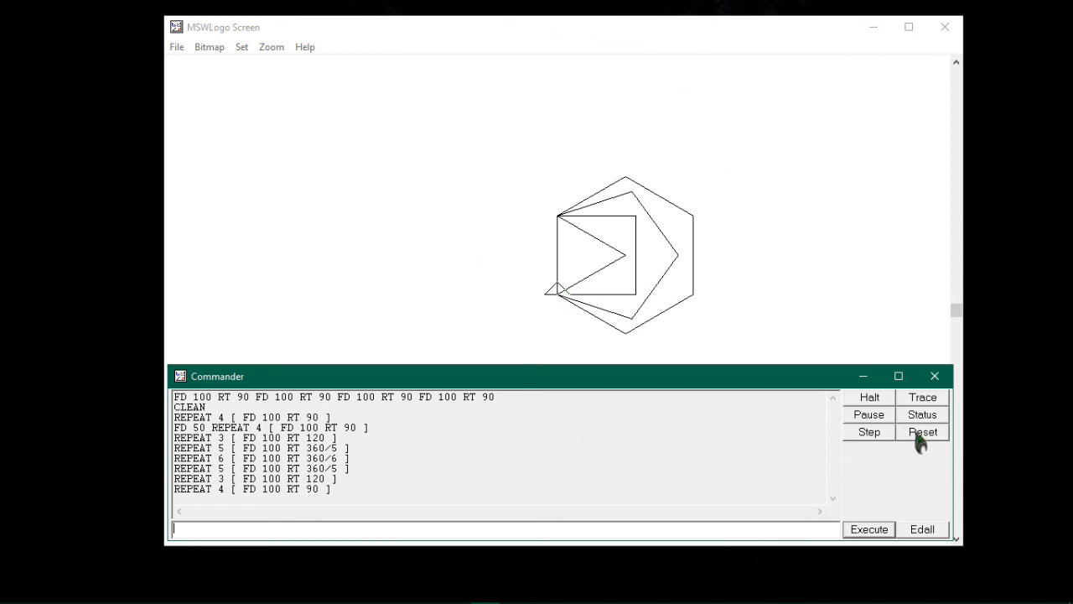
{"action": "mouse_move", "coordinate": [753, 431]}
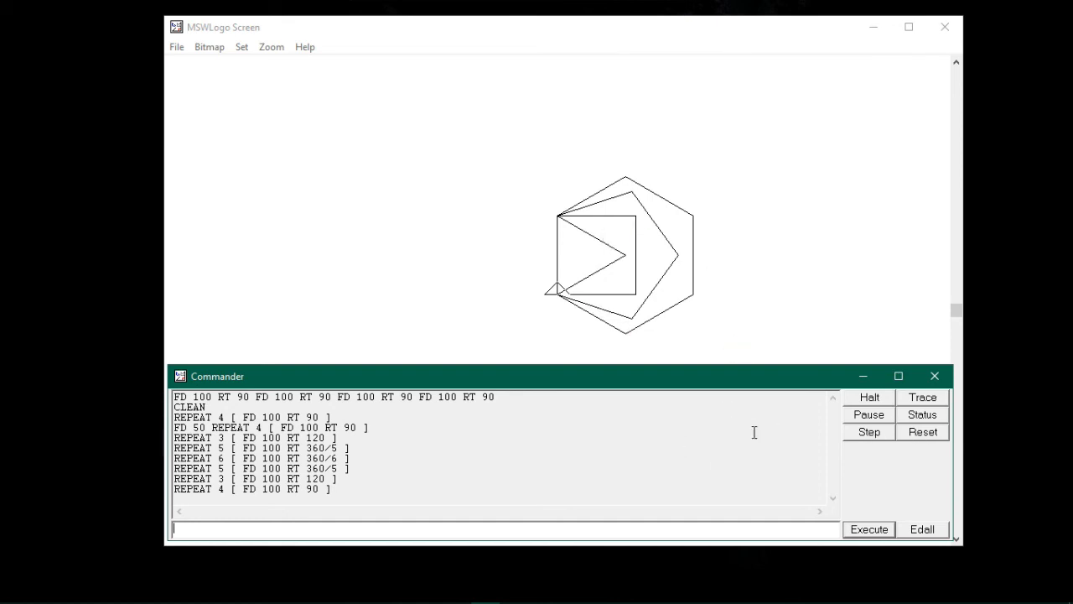
{"action": "mouse_move", "coordinate": [918, 456]}
{"action": "type", "text": "REPEAT"}
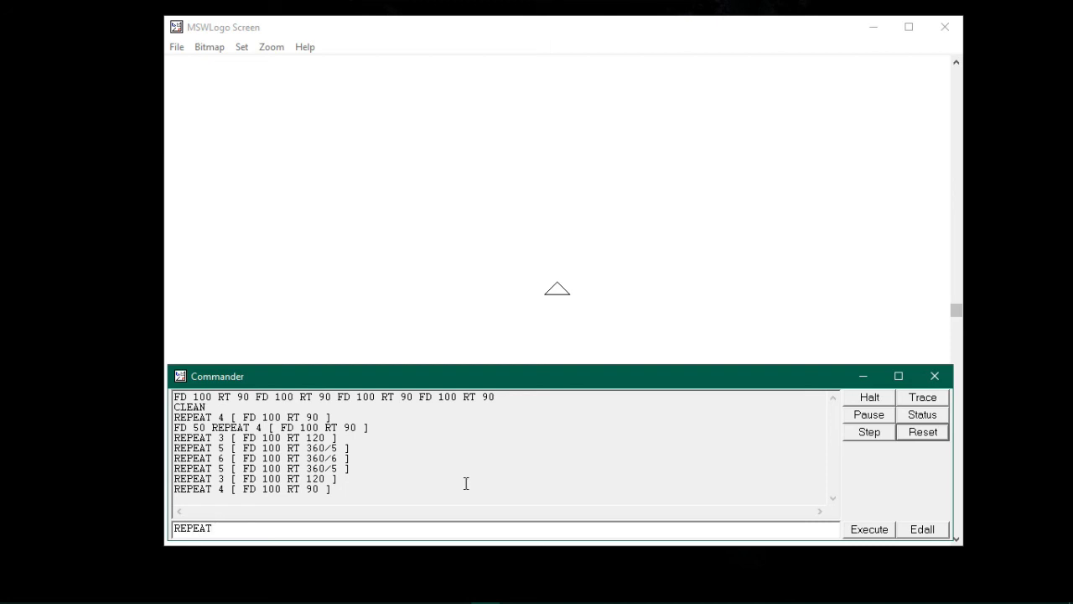
Step: Run REPEAT 360 [ FD 2 RT 1 ] to draw a circle of 360 two-unit steps
{"action": "type", "text": "3"}
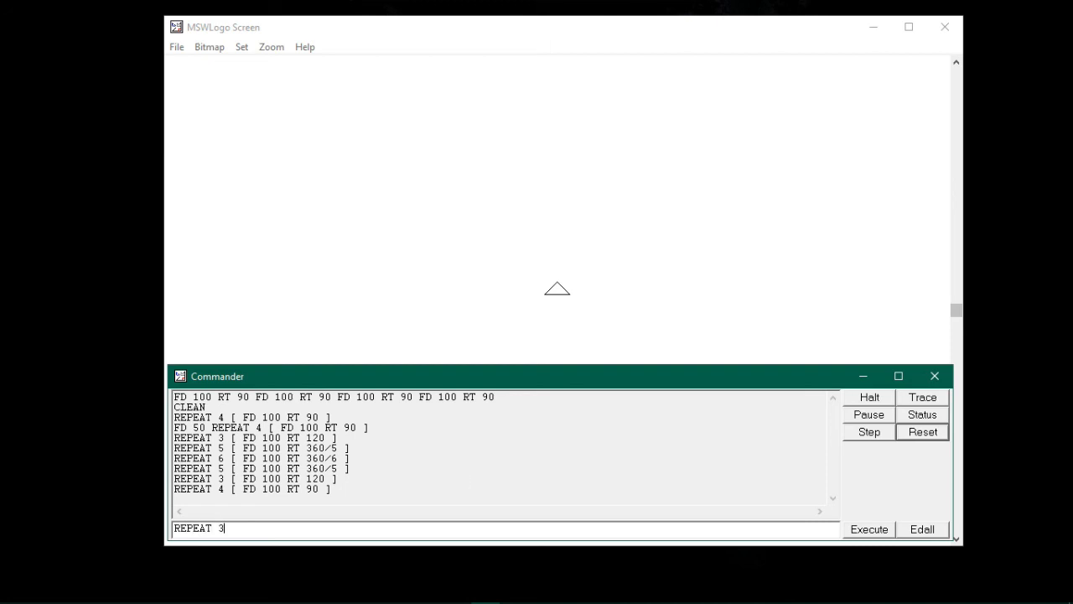
{"action": "type", "text": "60"}
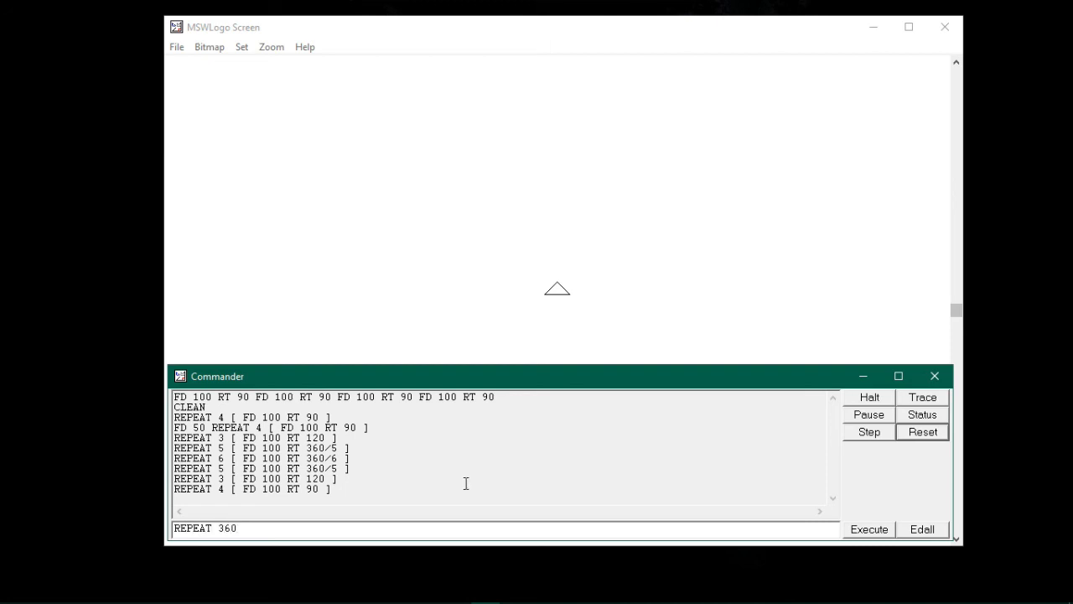
{"action": "type", "text": "["}
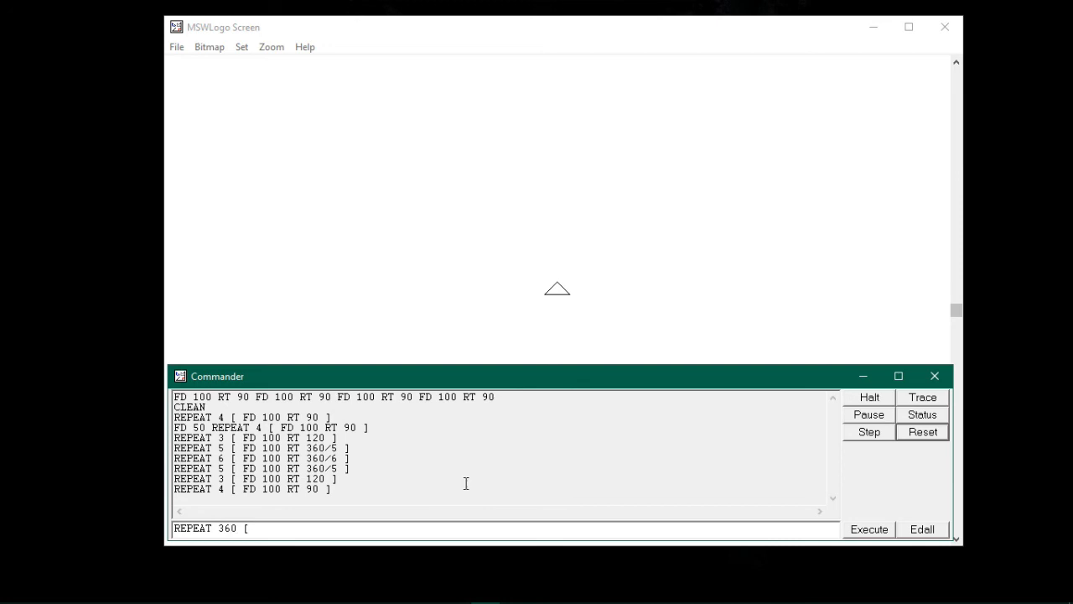
{"action": "type", "text": "FD 2"}
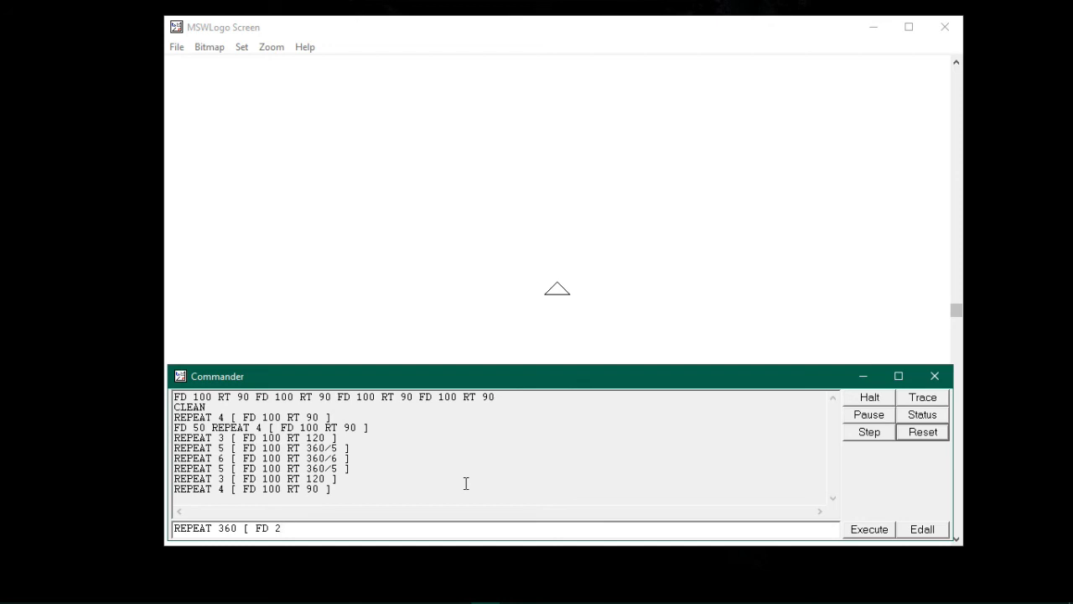
{"action": "type", "text": "RT"}
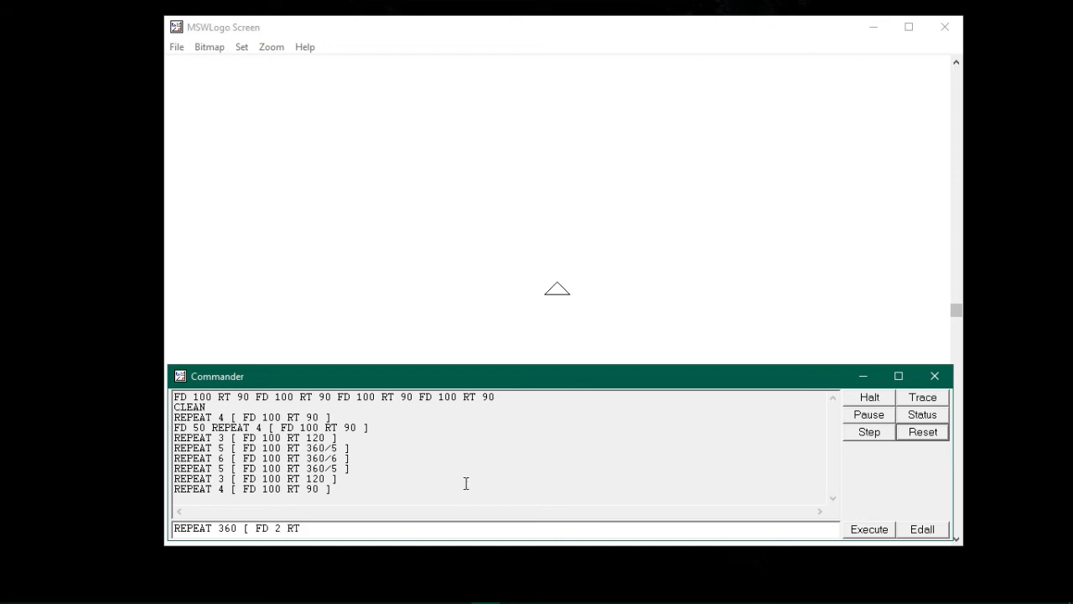
{"action": "type", "text": "1"}
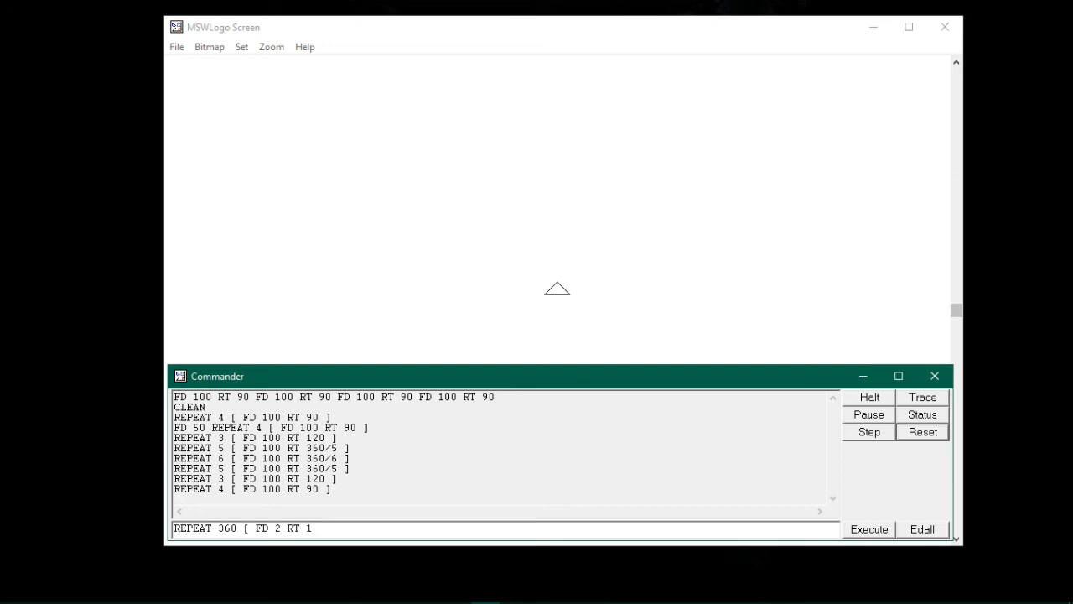
{"action": "type", "text": "]"}
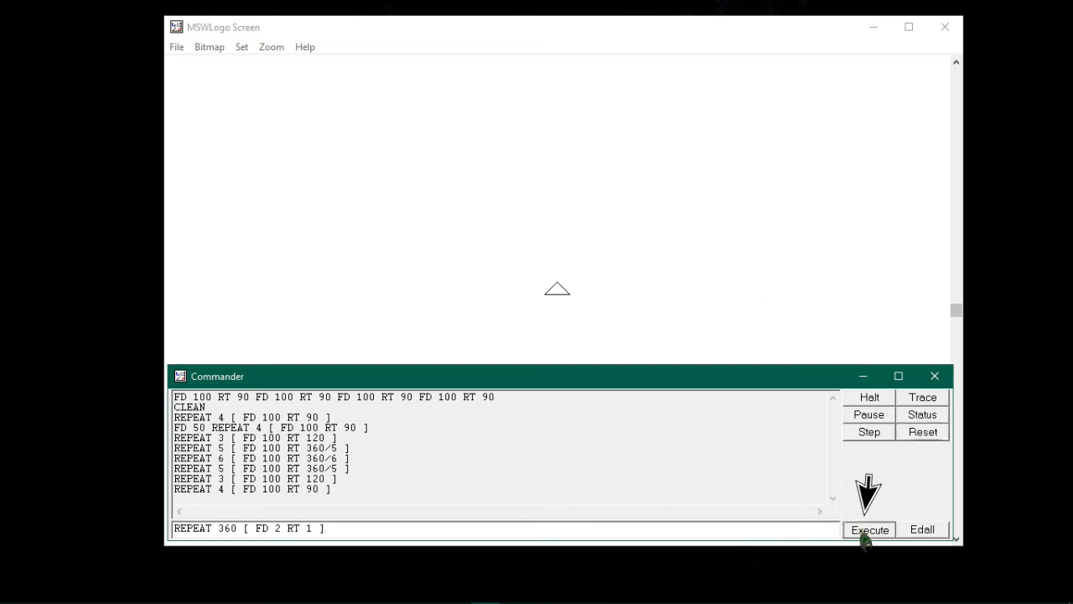
{"action": "left_click", "coordinate": [869, 529]}
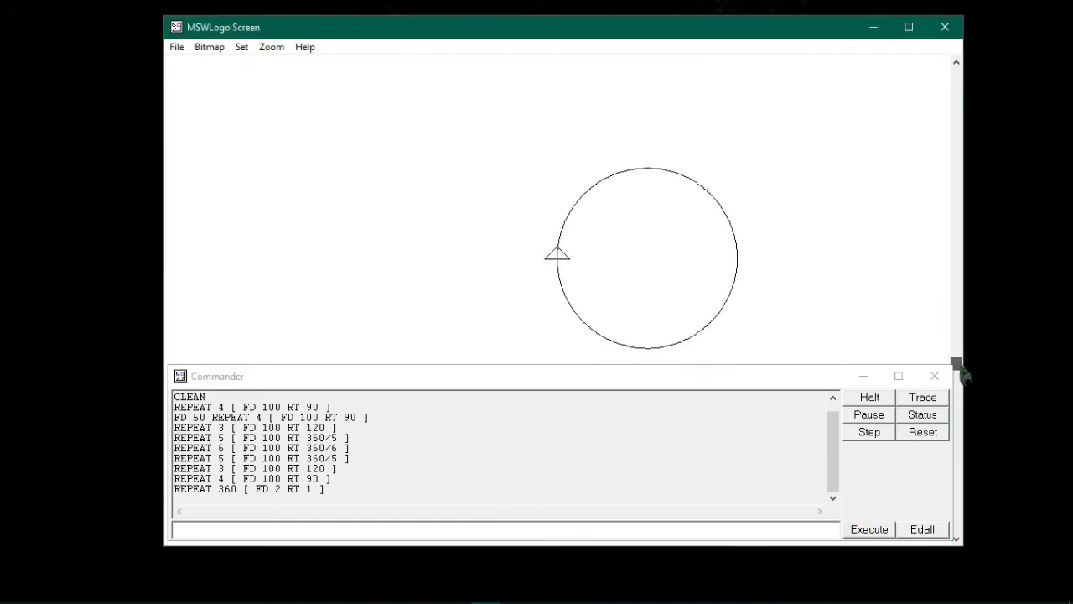
{"action": "mouse_move", "coordinate": [661, 186]}
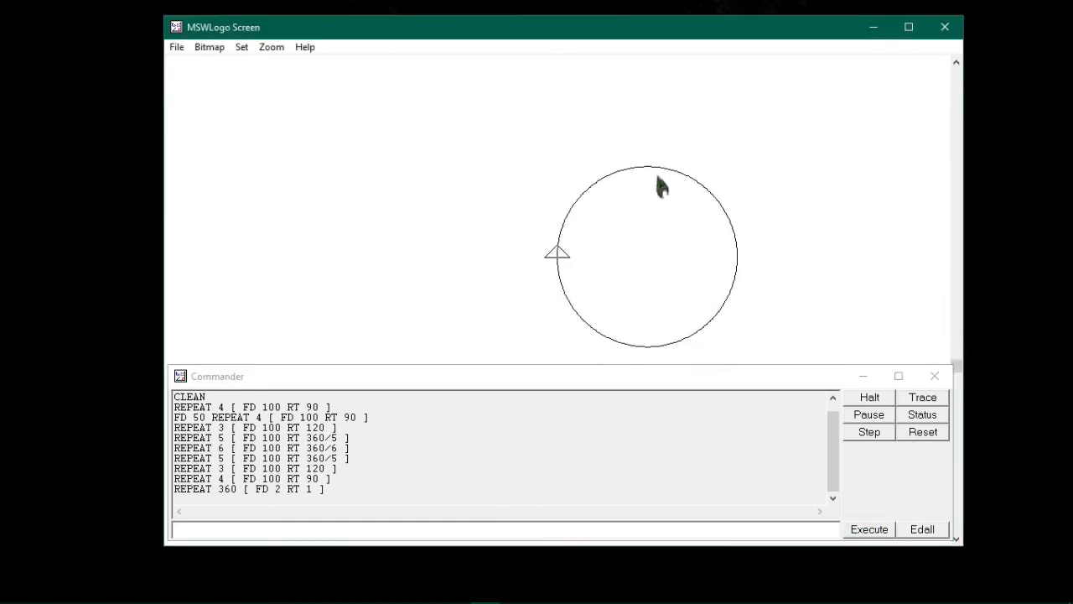
{"action": "mouse_move", "coordinate": [568, 300]}
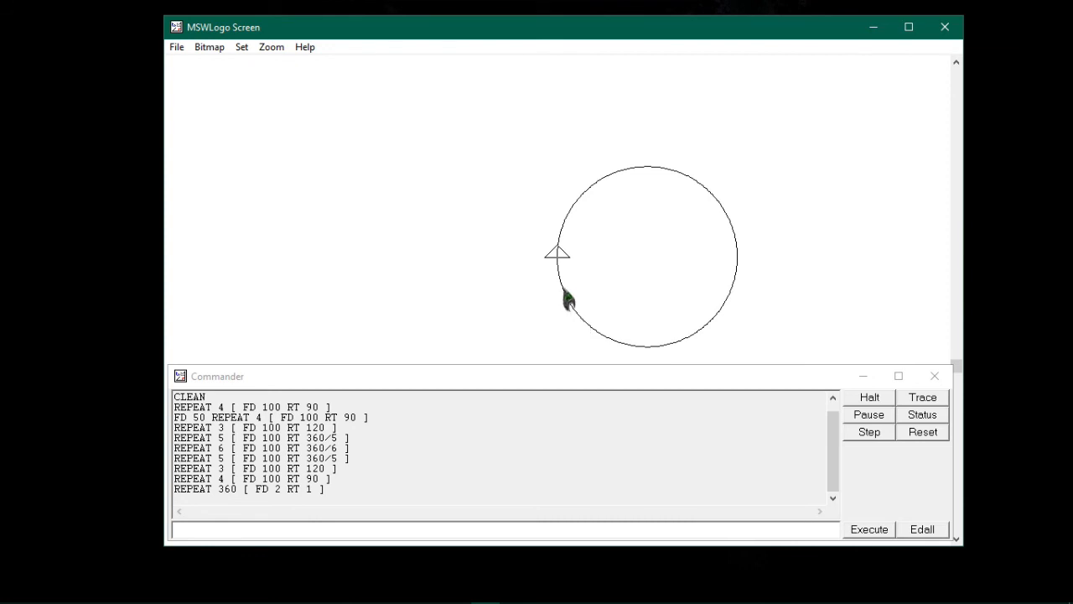
{"action": "mouse_move", "coordinate": [714, 369]}
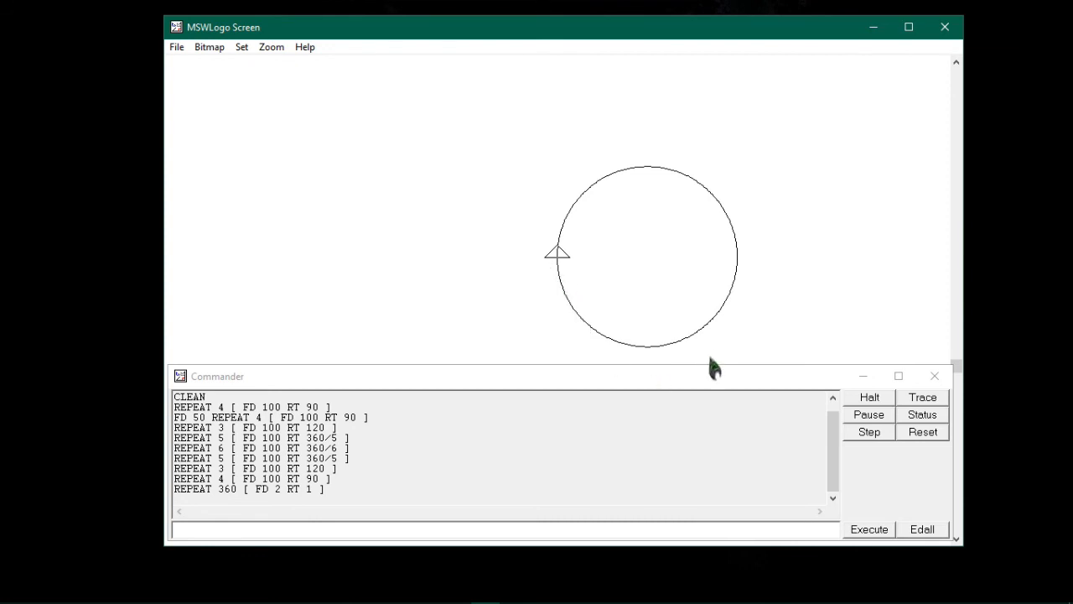
{"action": "mouse_move", "coordinate": [607, 445]}
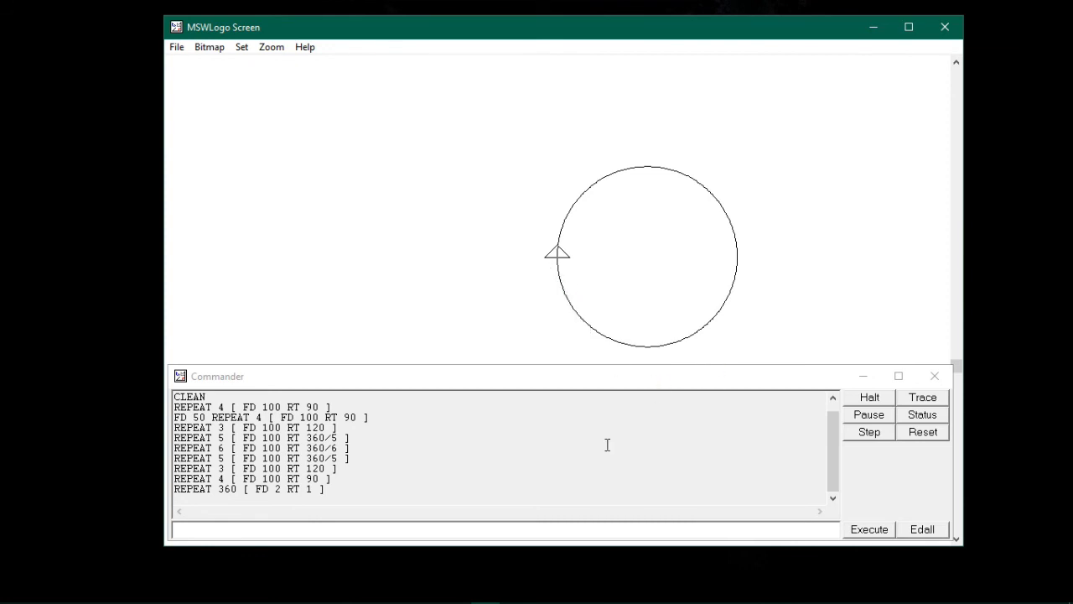